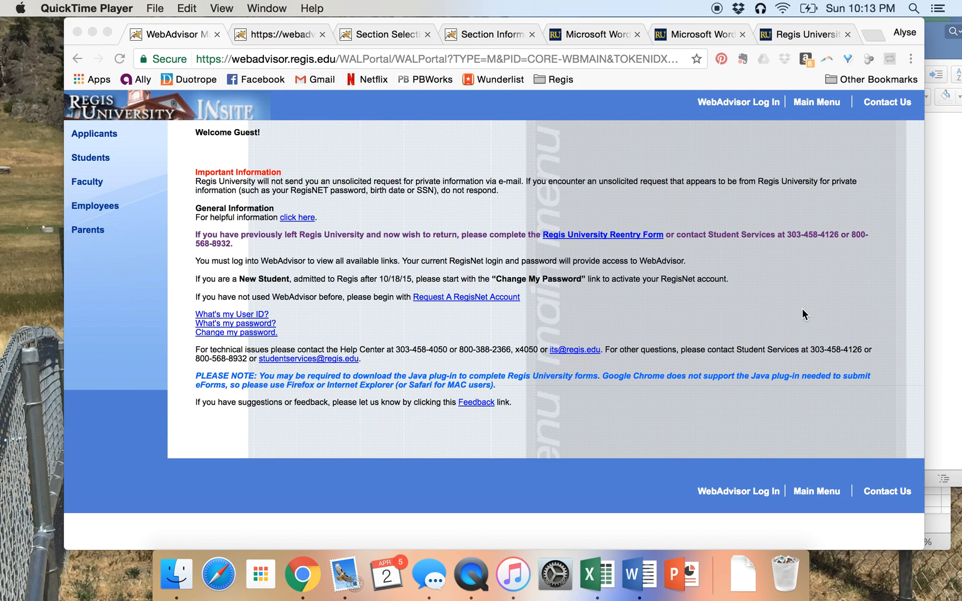
mouse_move(738, 307)
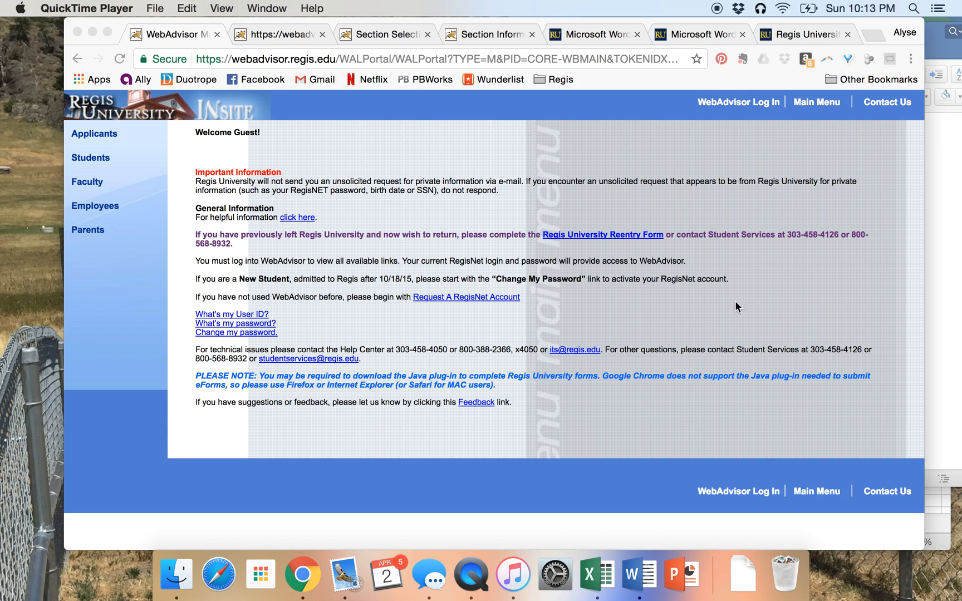
mouse_move(710, 305)
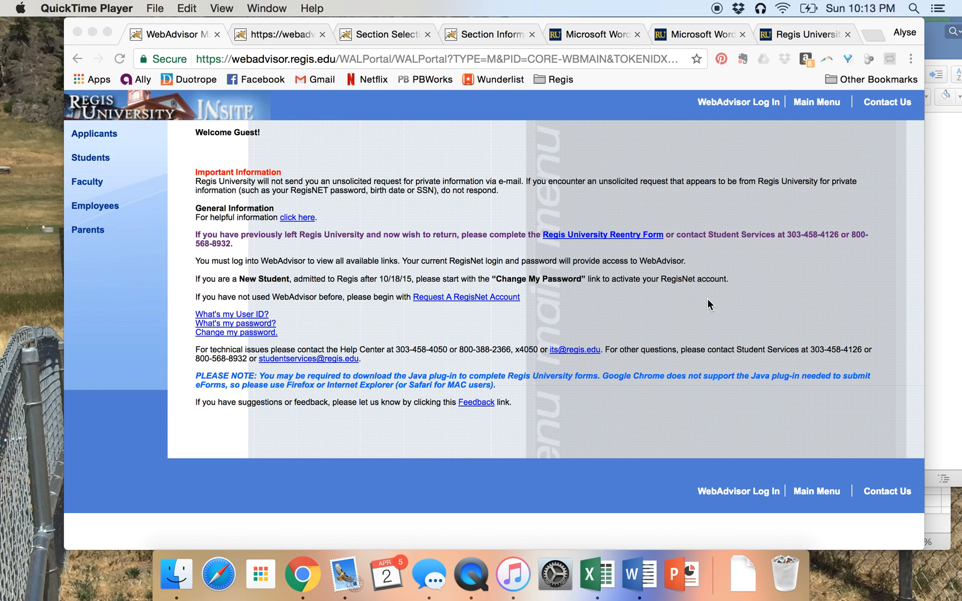
mouse_move(434, 170)
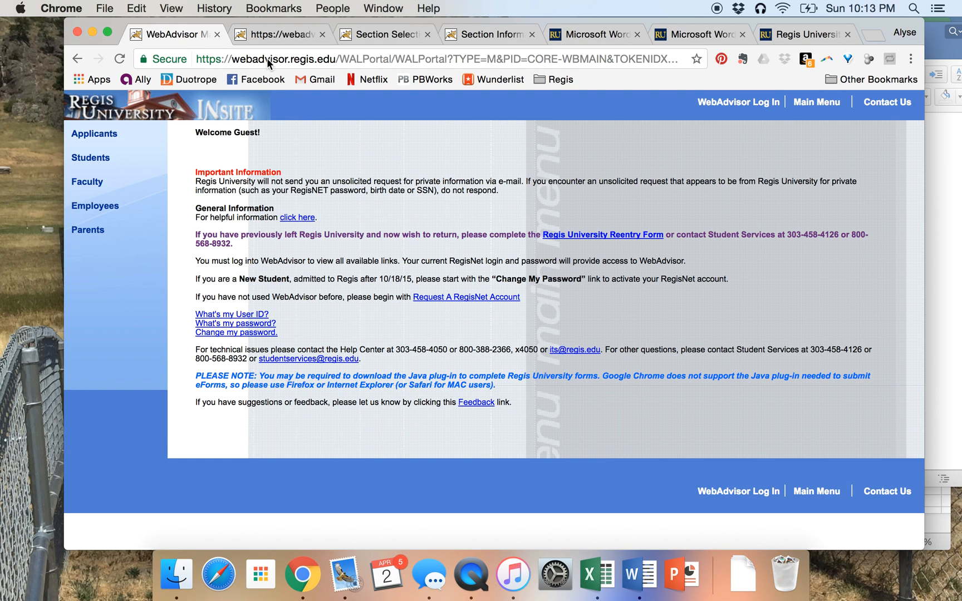
- Log in to WebAdvisor with the saved student User ID and credentials
click(738, 101)
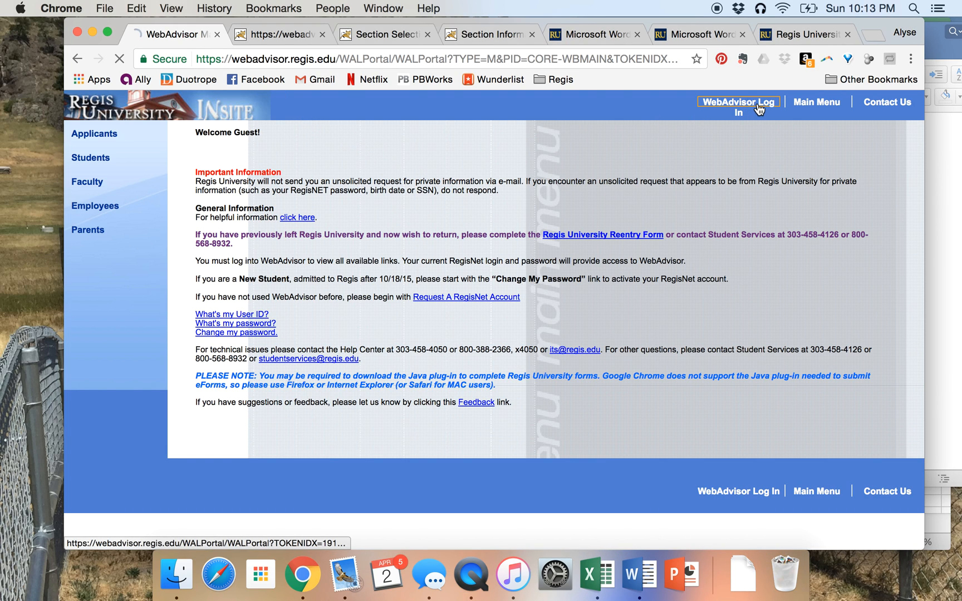
click(739, 102)
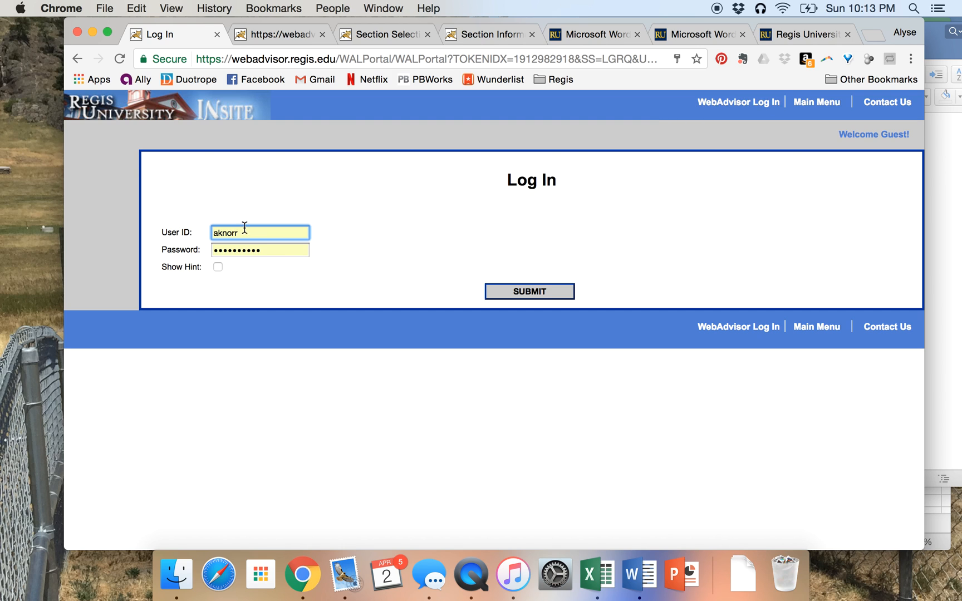
click(528, 291)
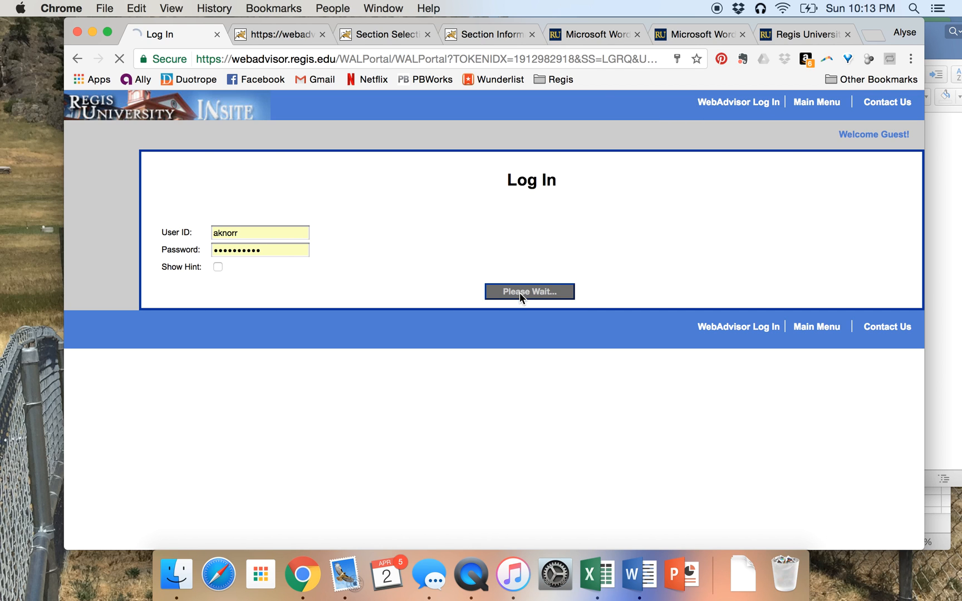
click(528, 292)
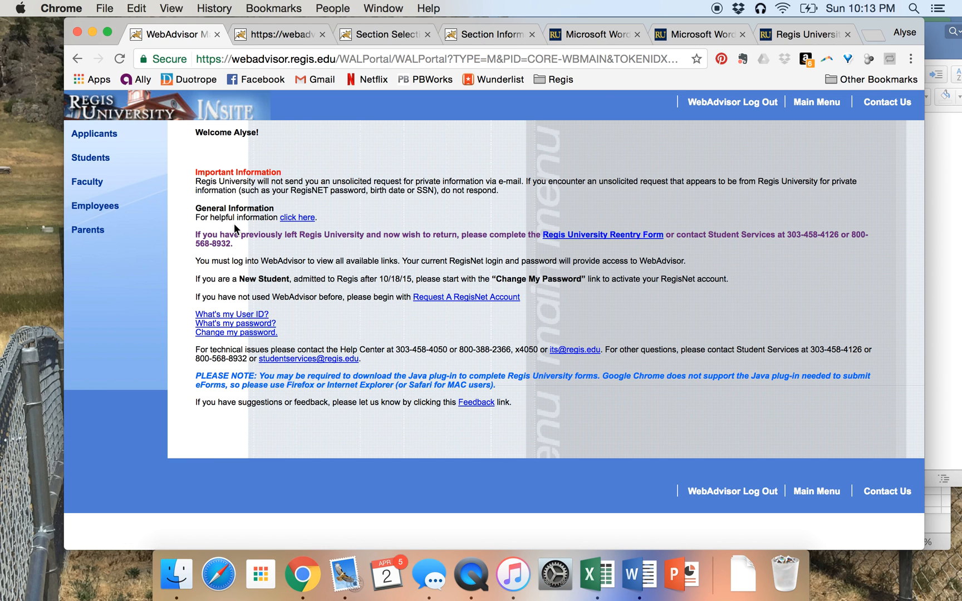
mouse_move(91, 157)
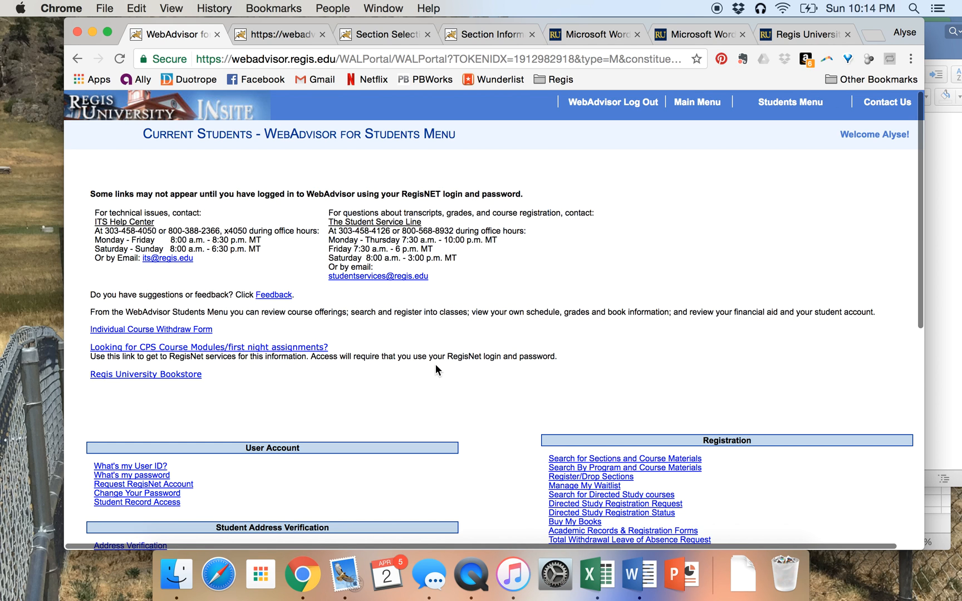
scroll(down, 3)
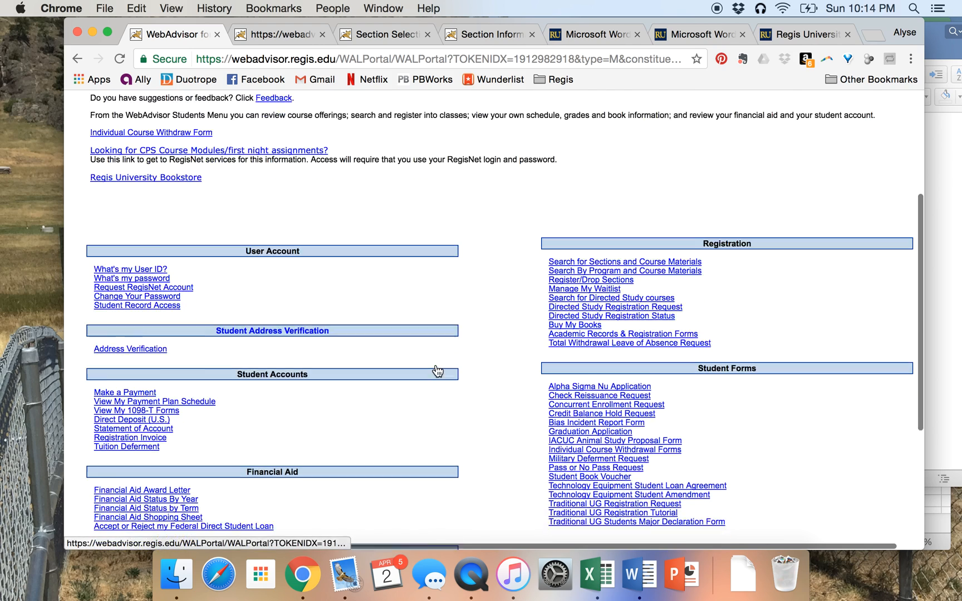
scroll(down, 3)
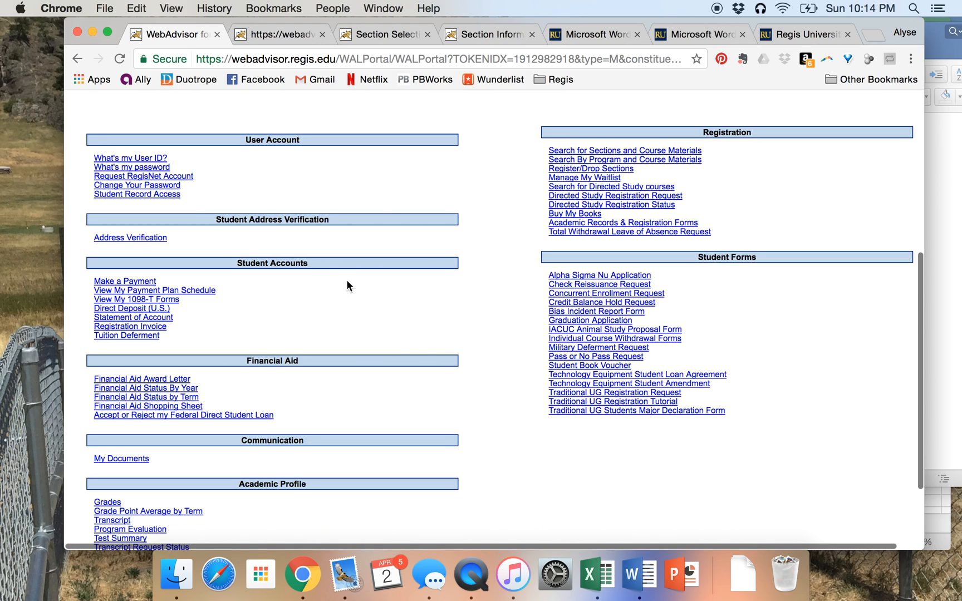
scroll(down, 3)
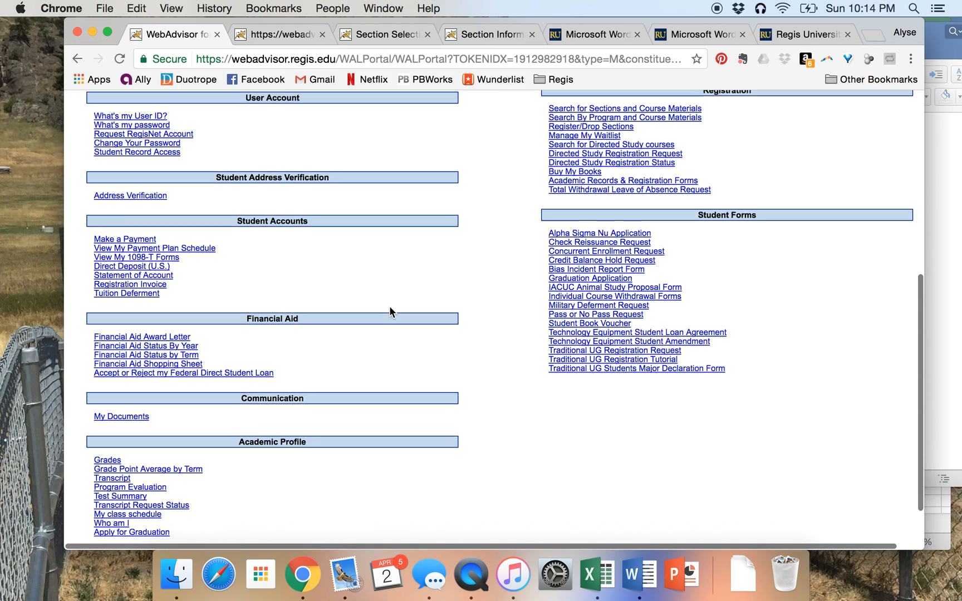
scroll(down, 3)
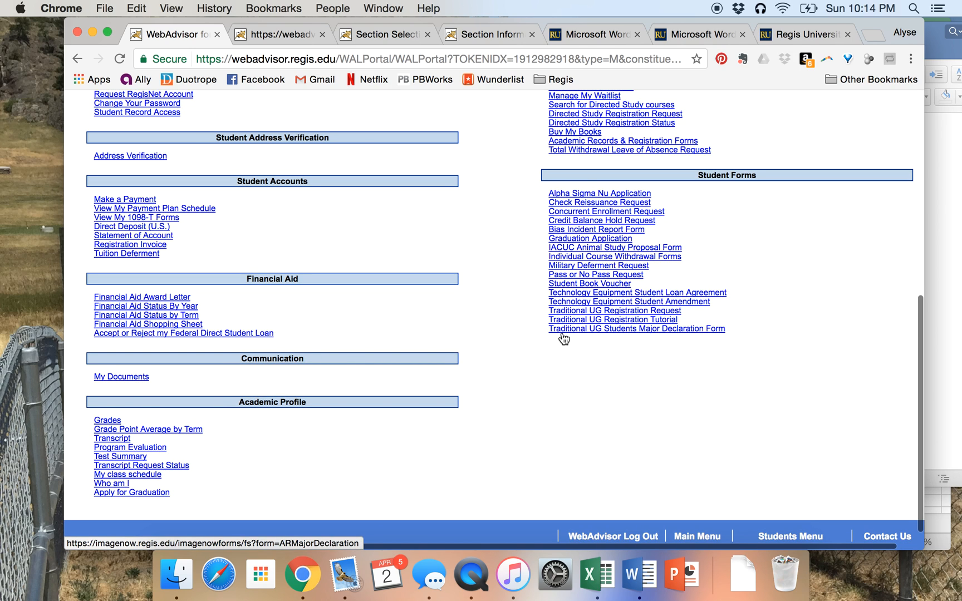
mouse_move(673, 336)
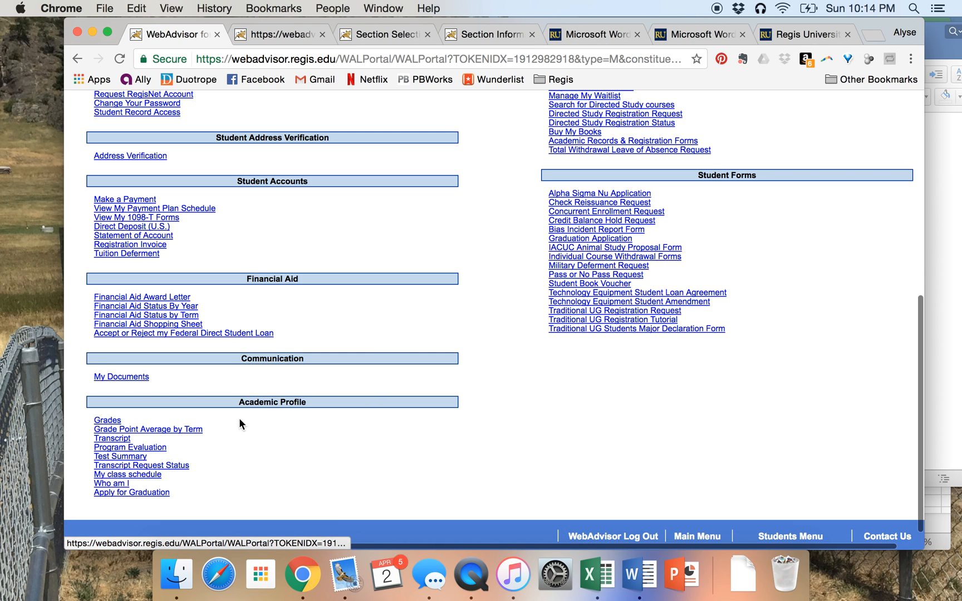
mouse_move(138, 450)
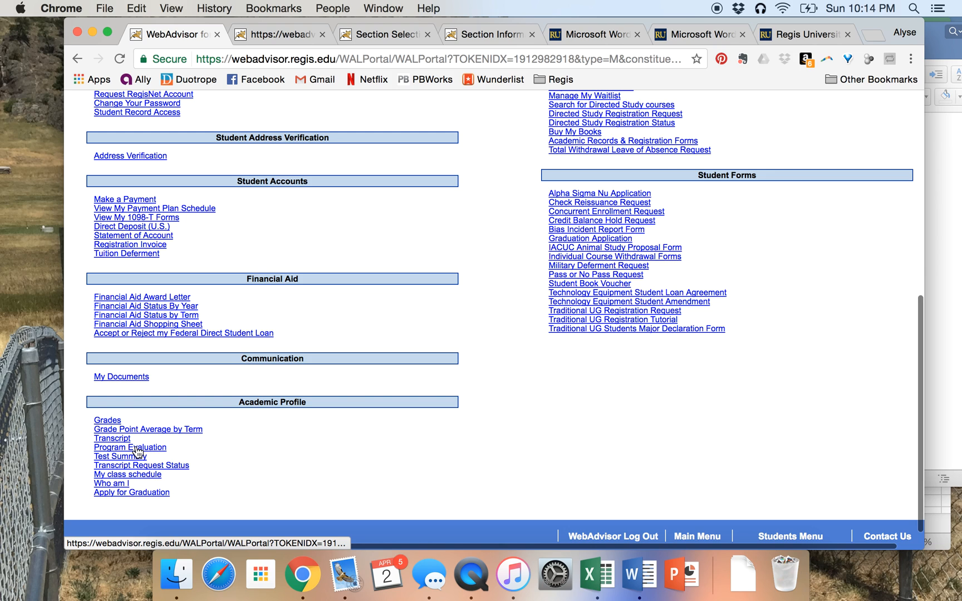
- Open Program Evaluation from the Academic Profile section
click(130, 446)
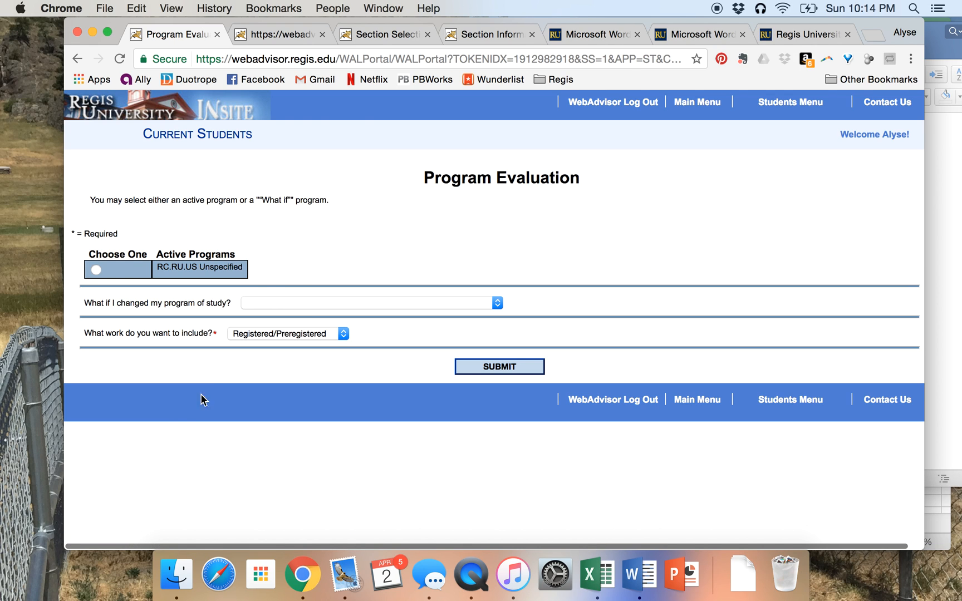
mouse_move(306, 282)
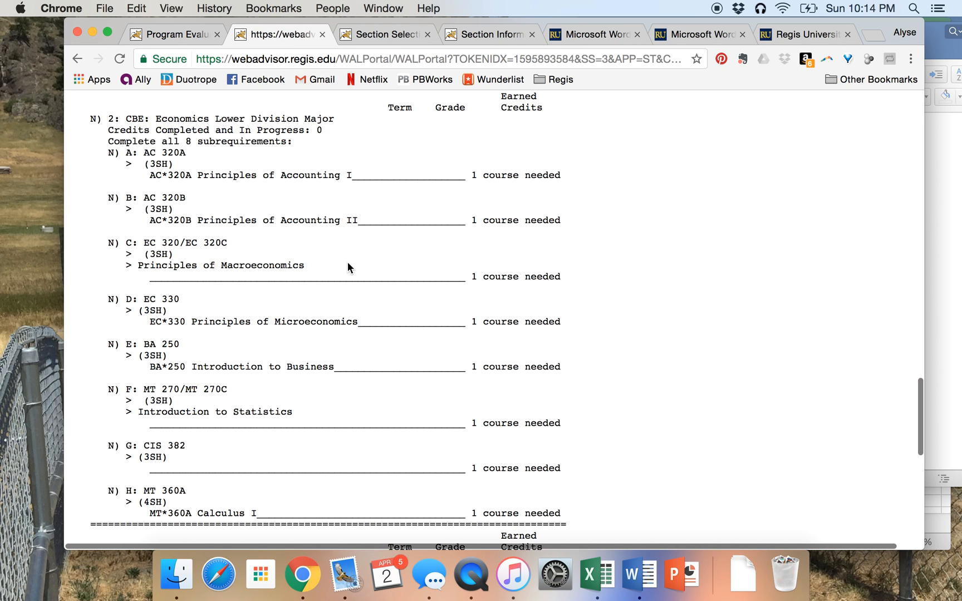
mouse_move(628, 278)
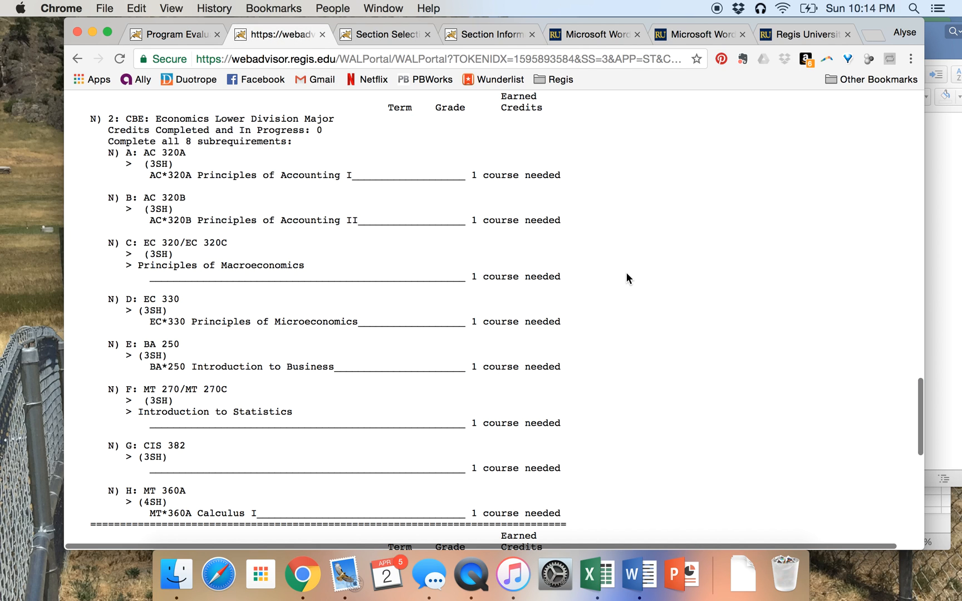
mouse_move(440, 187)
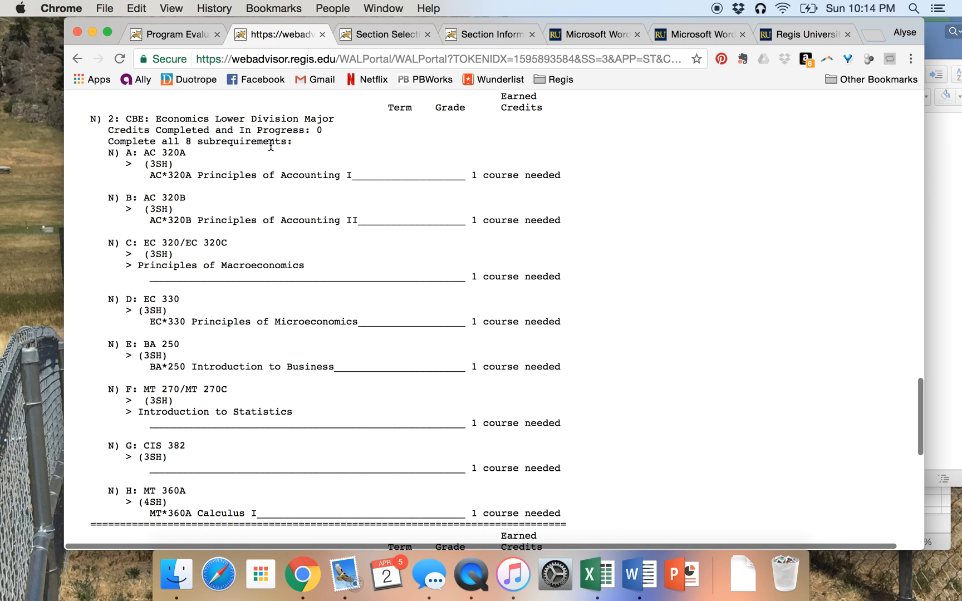
mouse_move(358, 141)
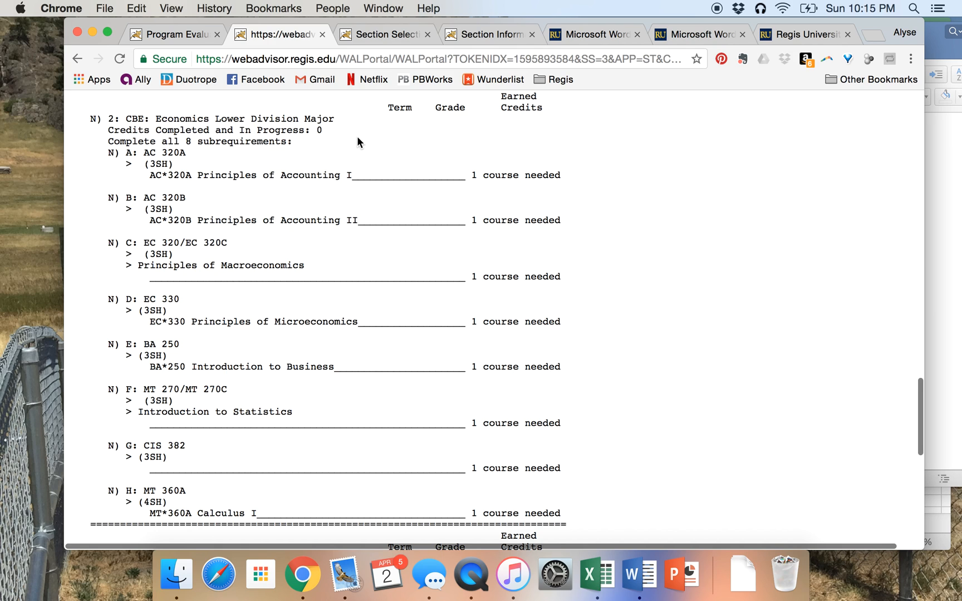
mouse_move(549, 464)
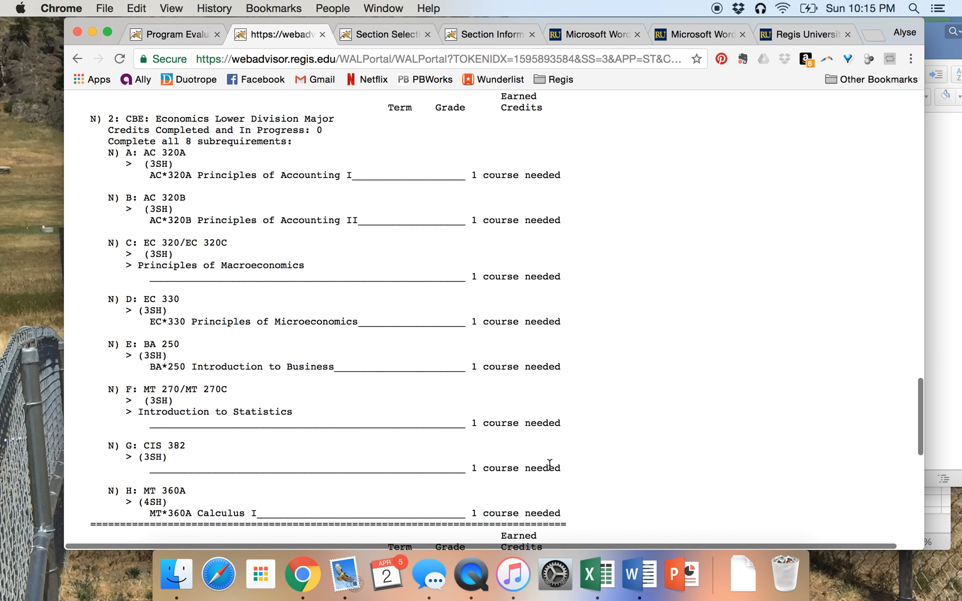
mouse_move(537, 149)
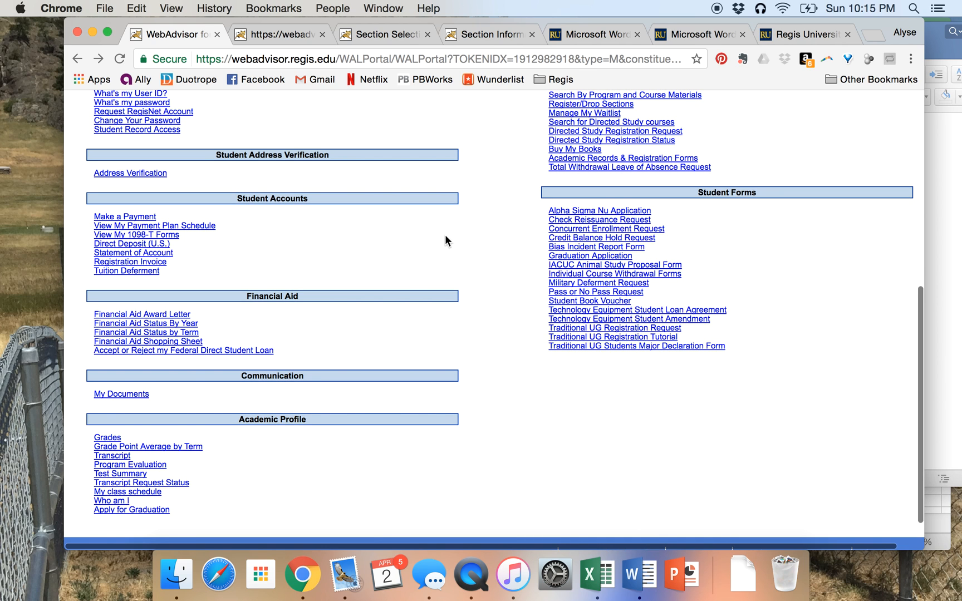
- Open Search for Sections and Course Materials under Registration and scroll through the empty form
scroll(up, 3)
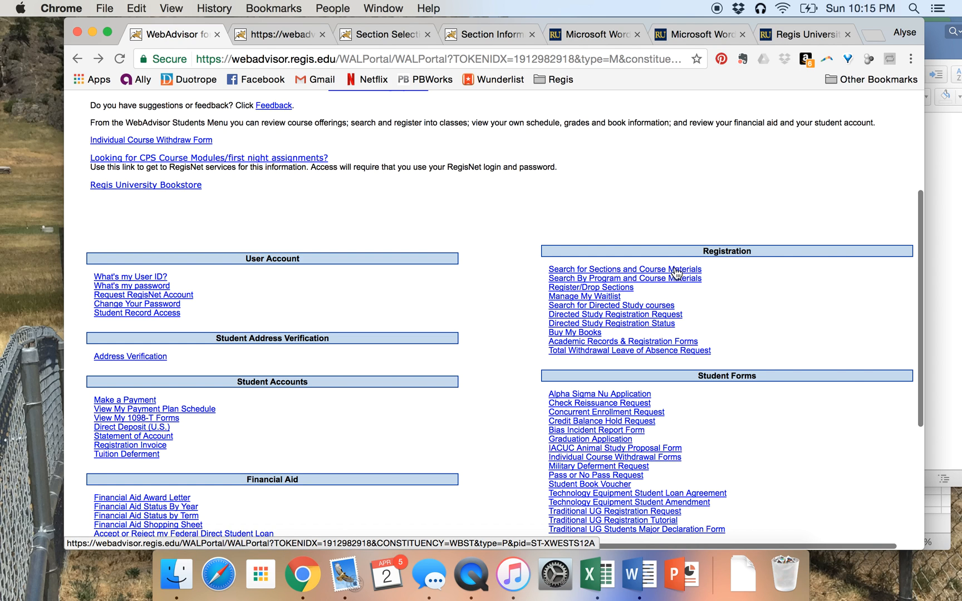
click(624, 269)
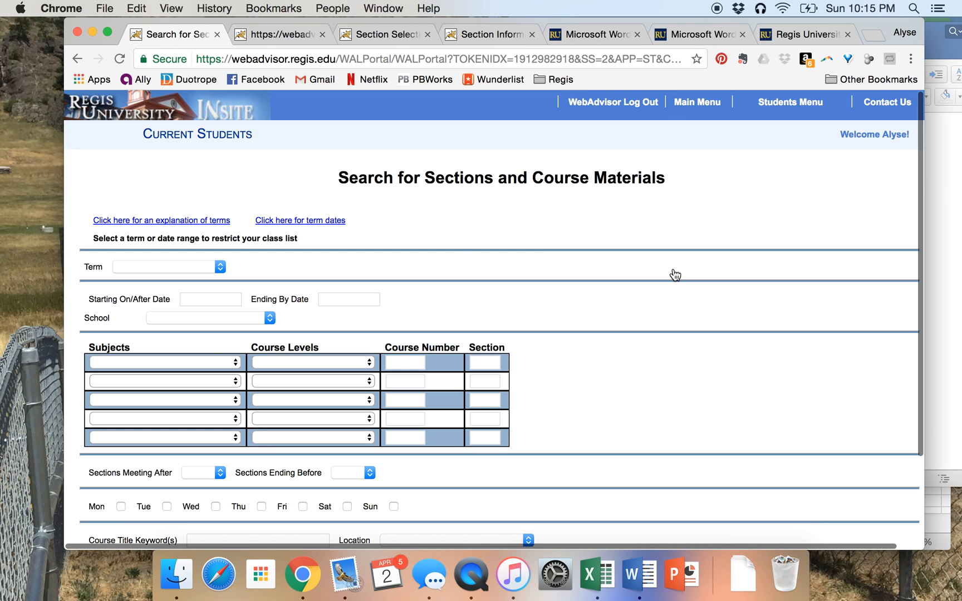
scroll(down, 3)
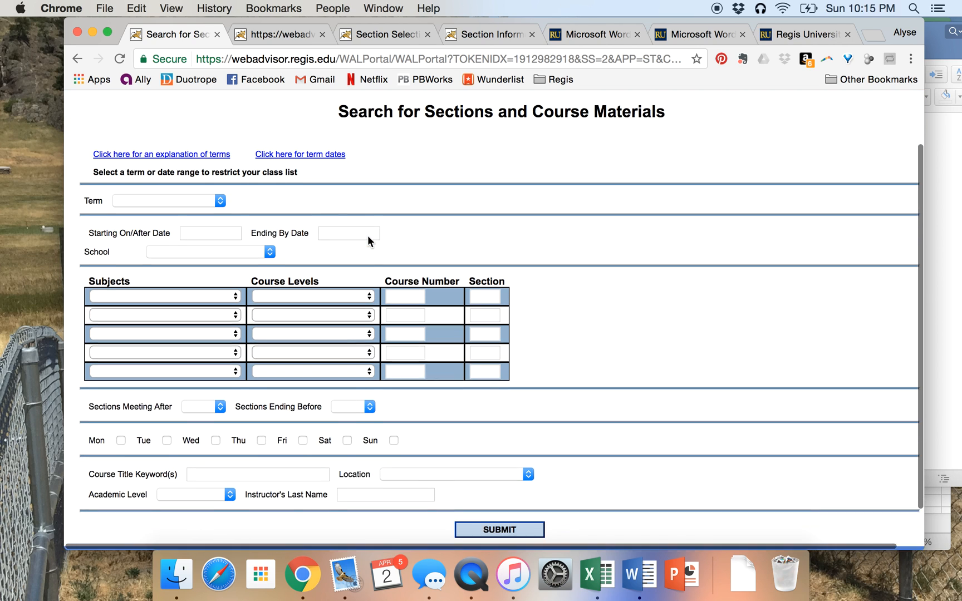
scroll(down, 3)
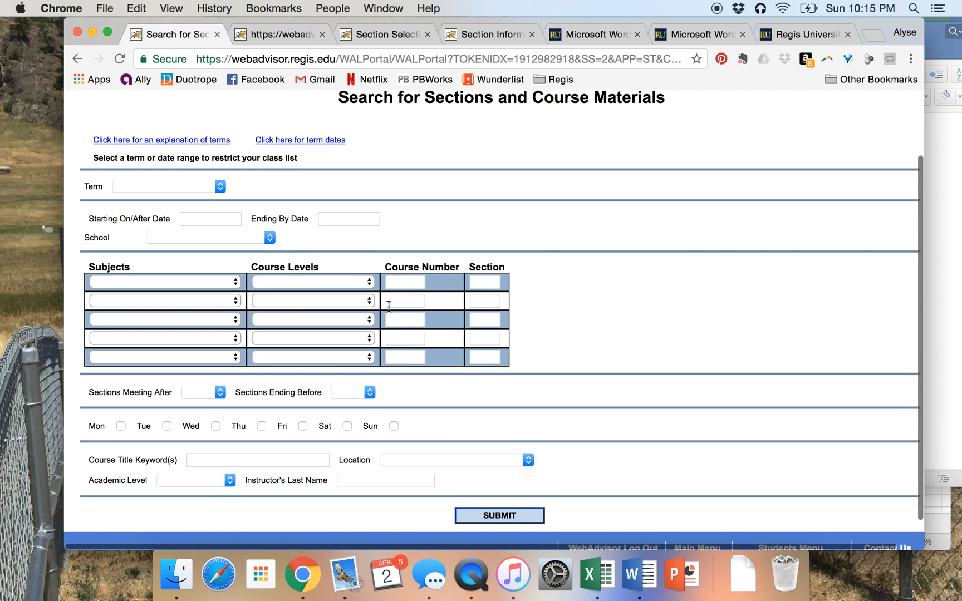
- Choose 2017 Fall Semester as the term, then return to the Economics requirements tab
click(168, 186)
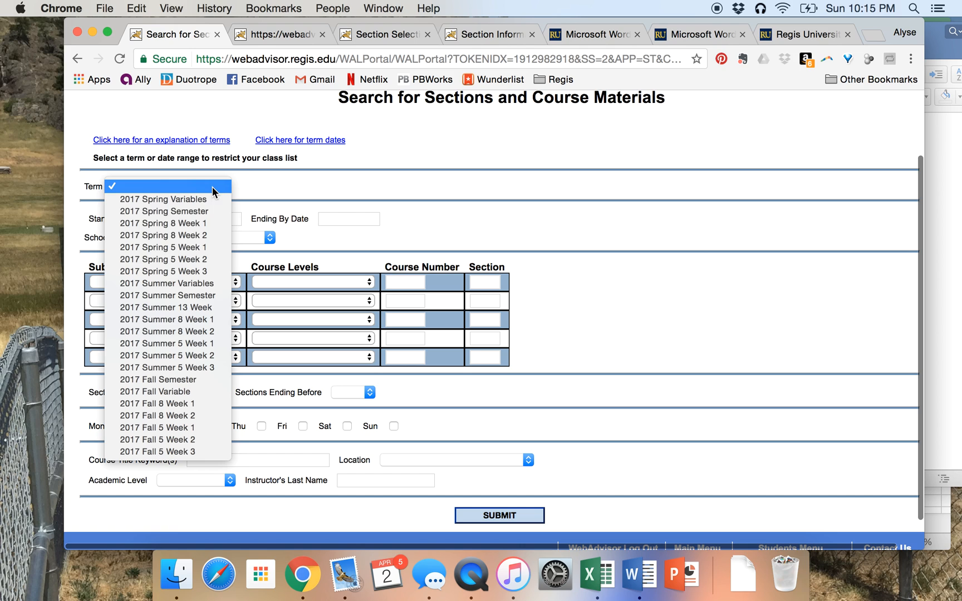
mouse_move(158, 379)
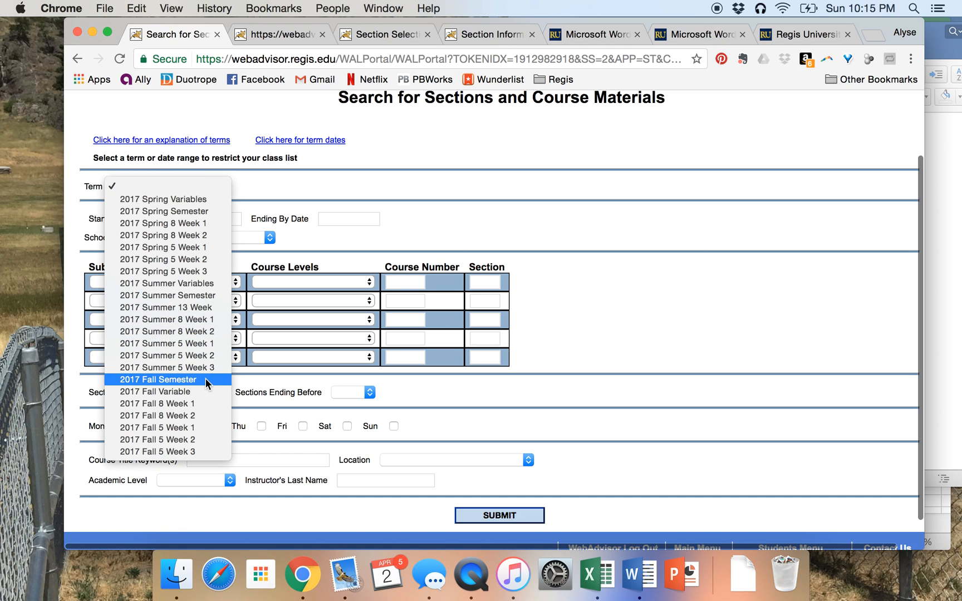
mouse_move(191, 385)
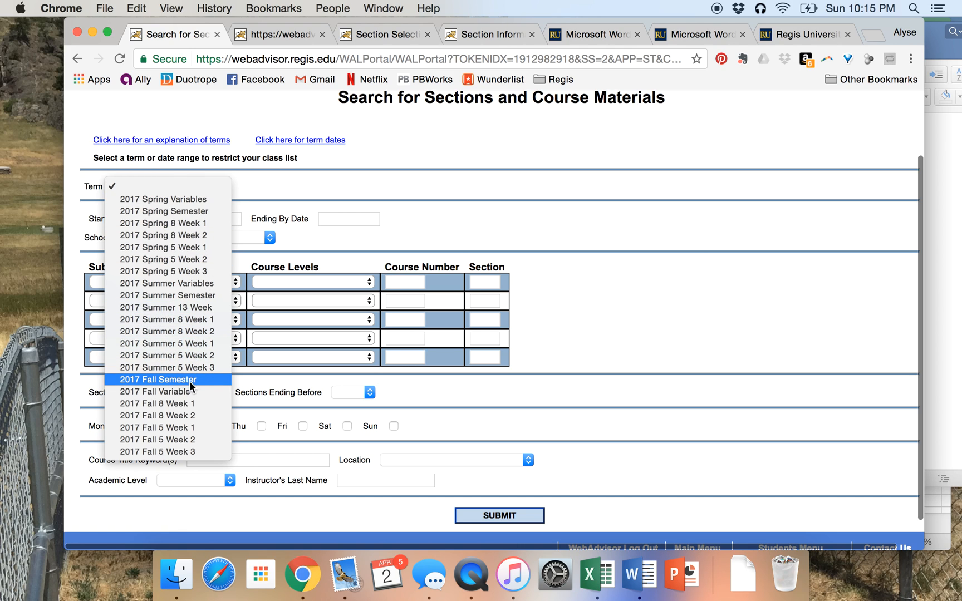
click(158, 379)
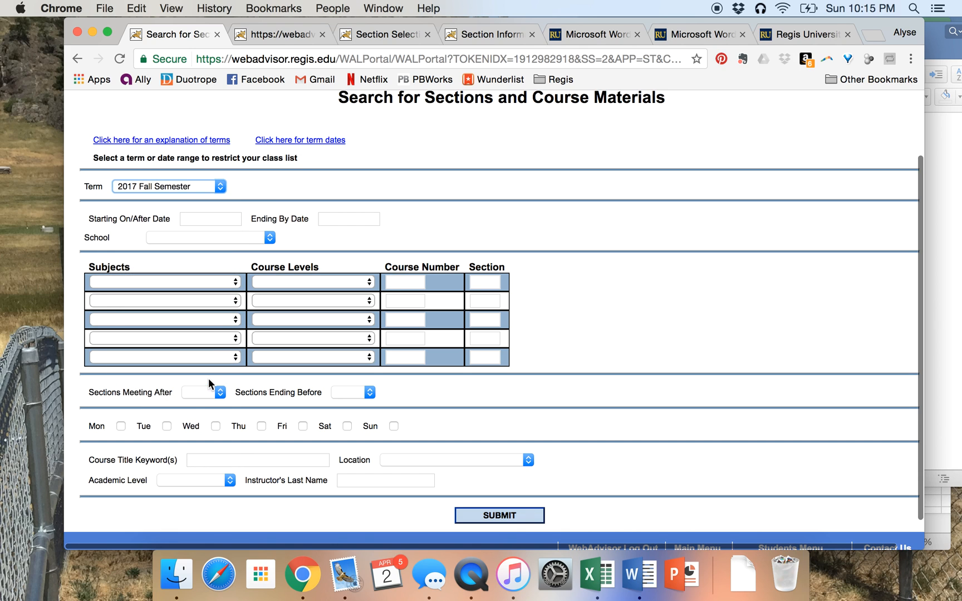
click(277, 34)
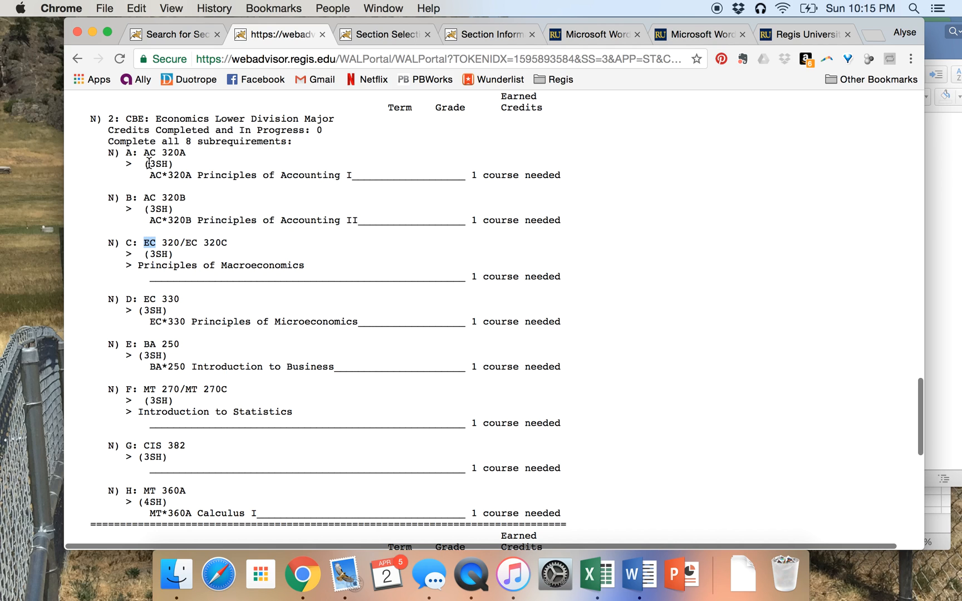
- Pick AC - Accounting and EC - Economics, checking course codes like 320 in the requirements
double_click(150, 153)
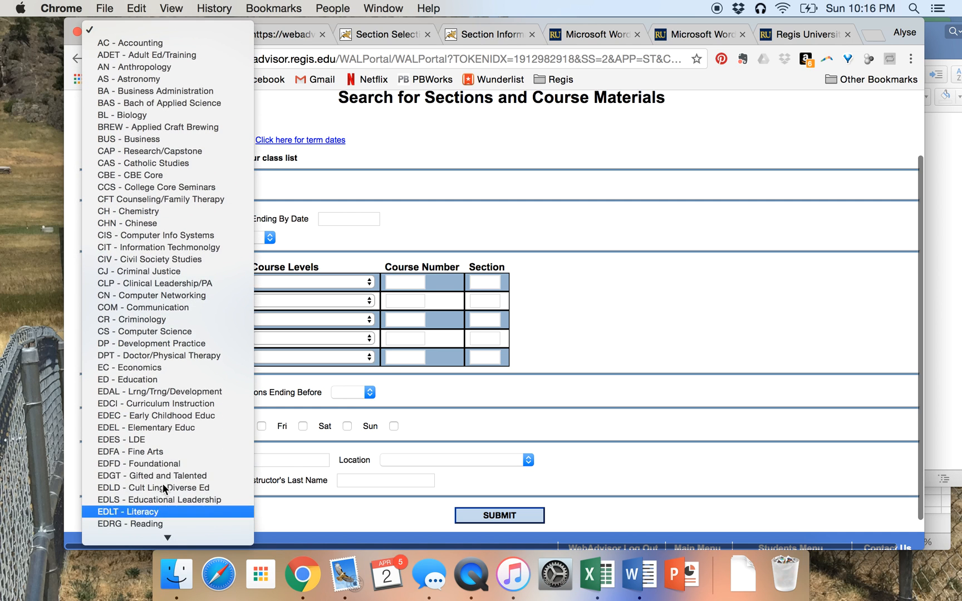
scroll(down, 3)
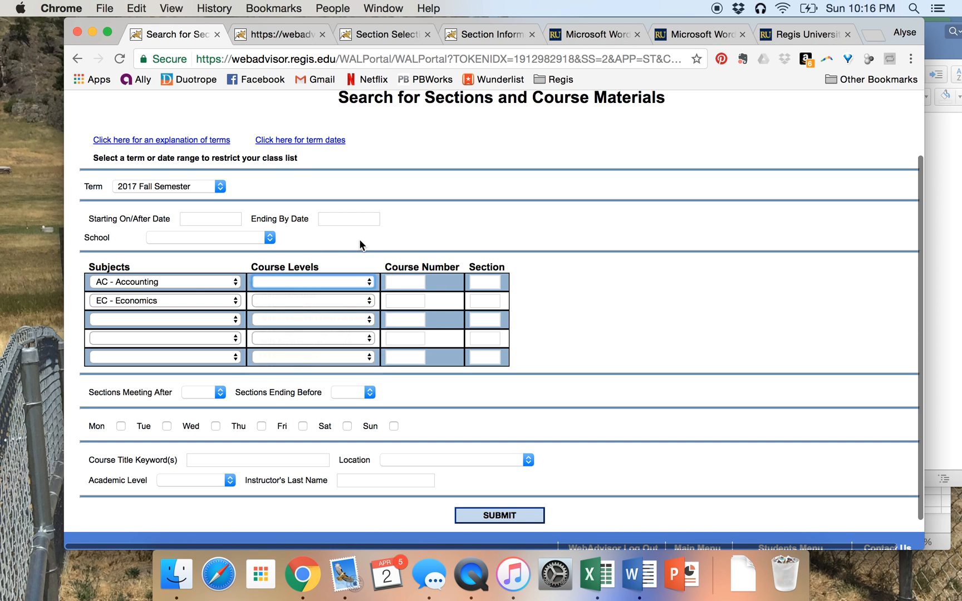
click(277, 34)
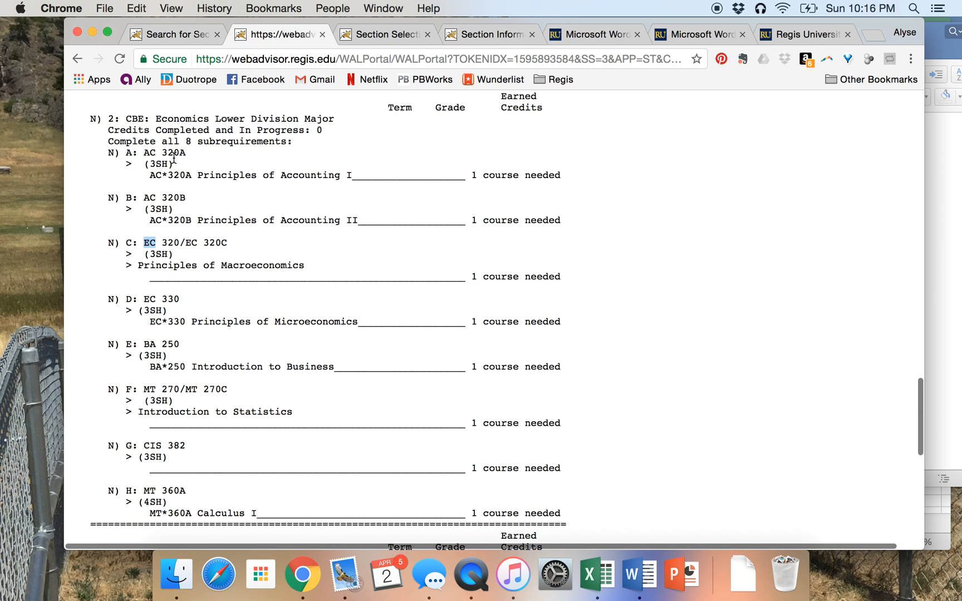
double_click(166, 242)
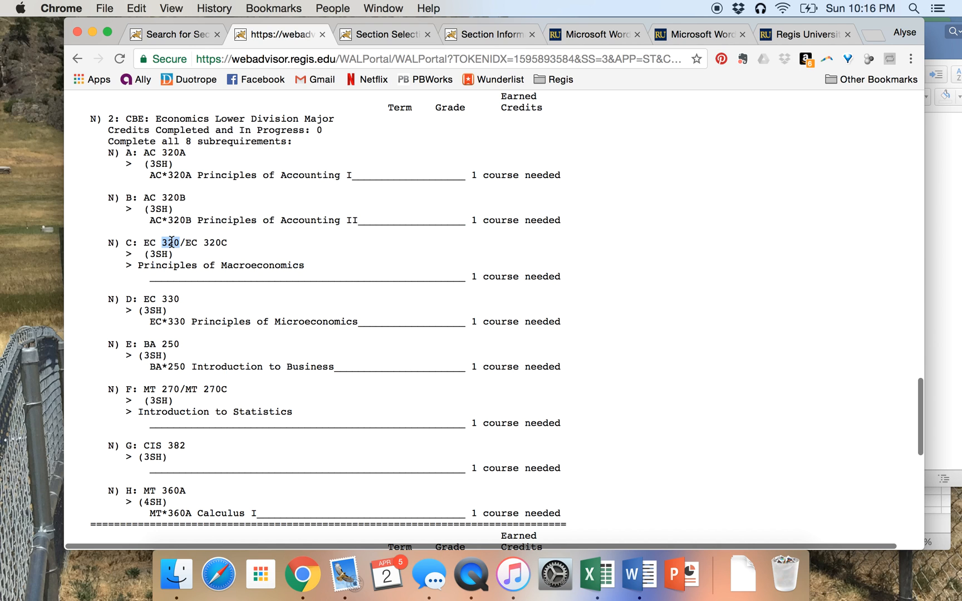
click(174, 34)
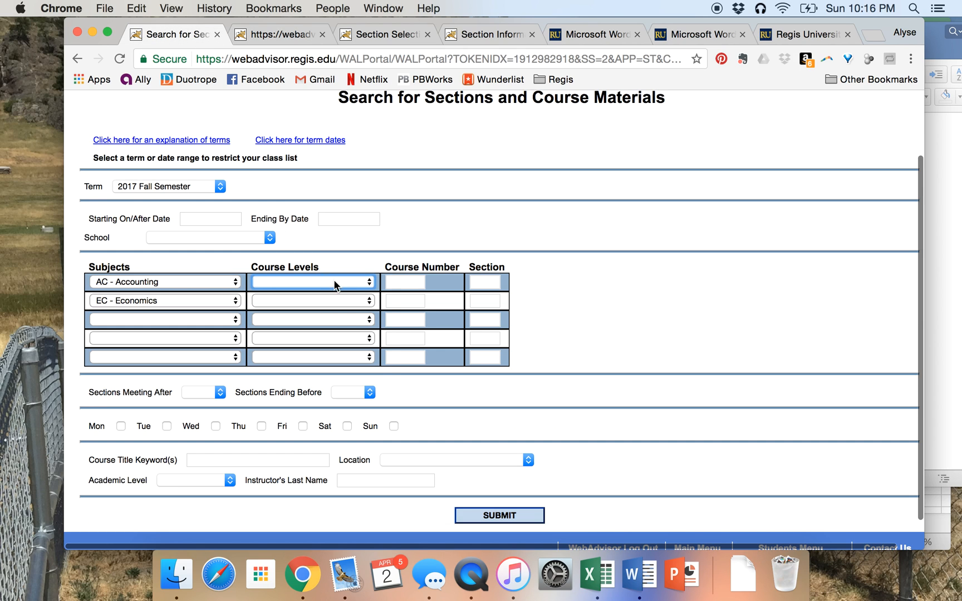
- Set both subjects to 300-level, sections ending before 2pm, and submit the search
click(312, 282)
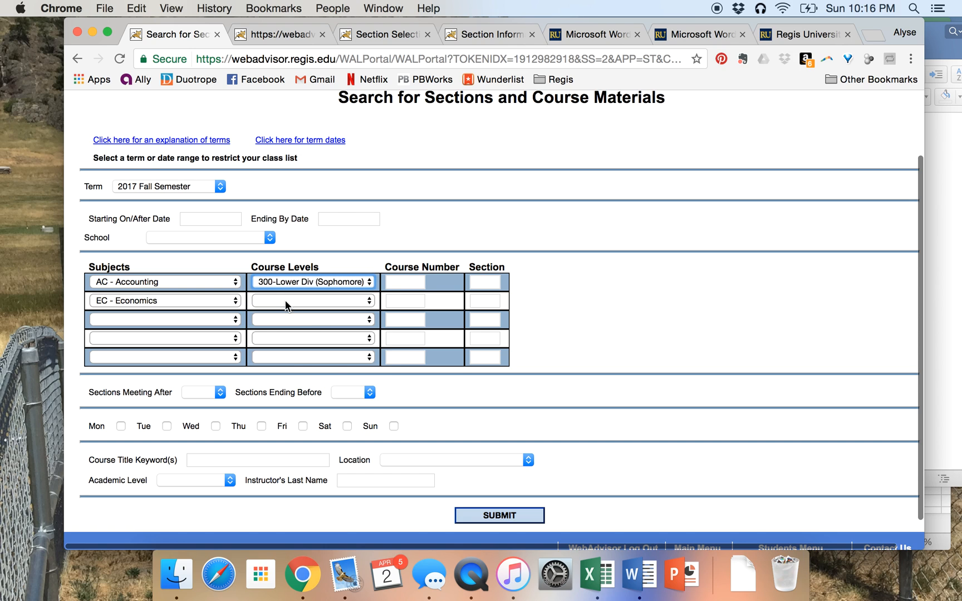
click(312, 300)
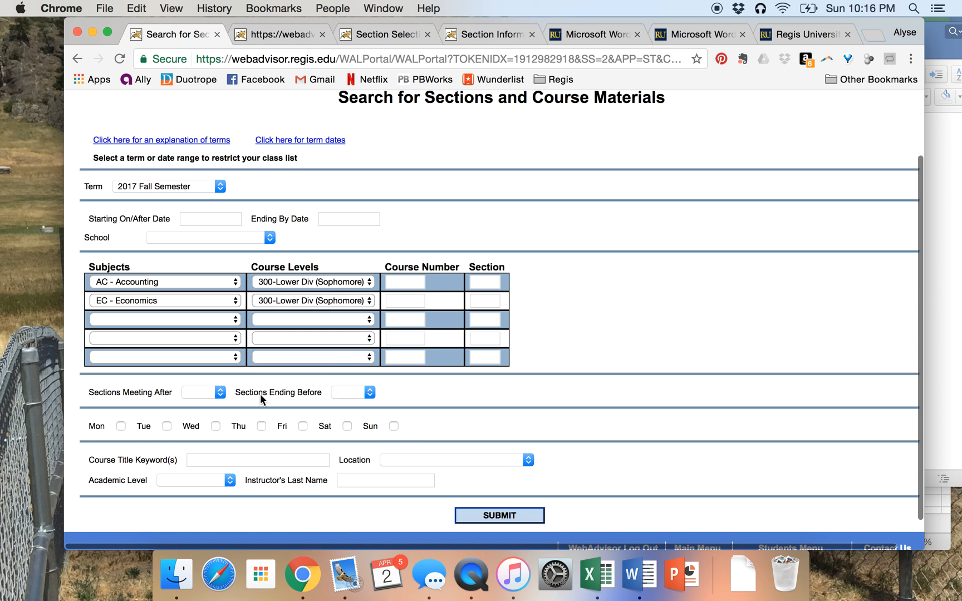
mouse_move(471, 410)
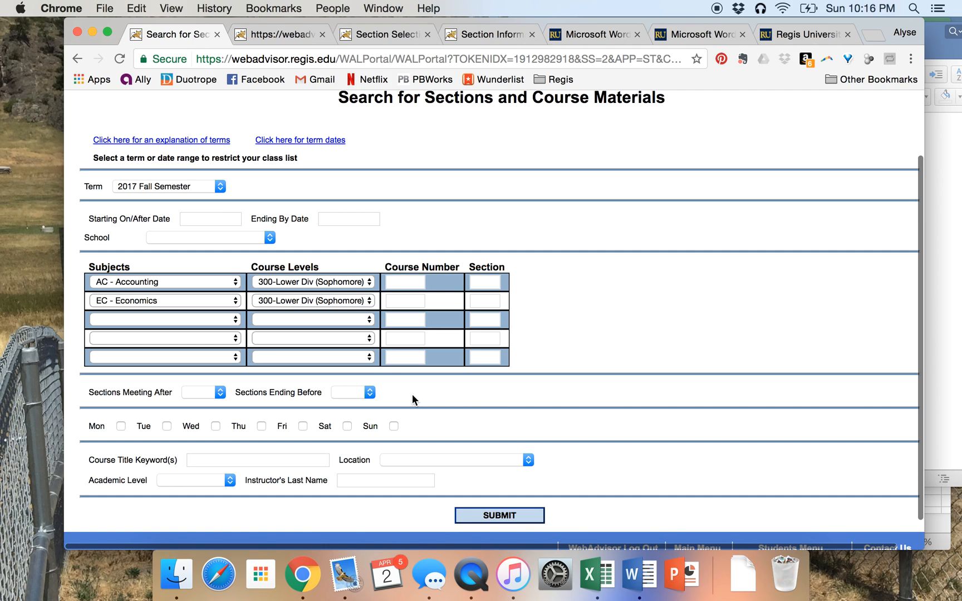
mouse_move(374, 397)
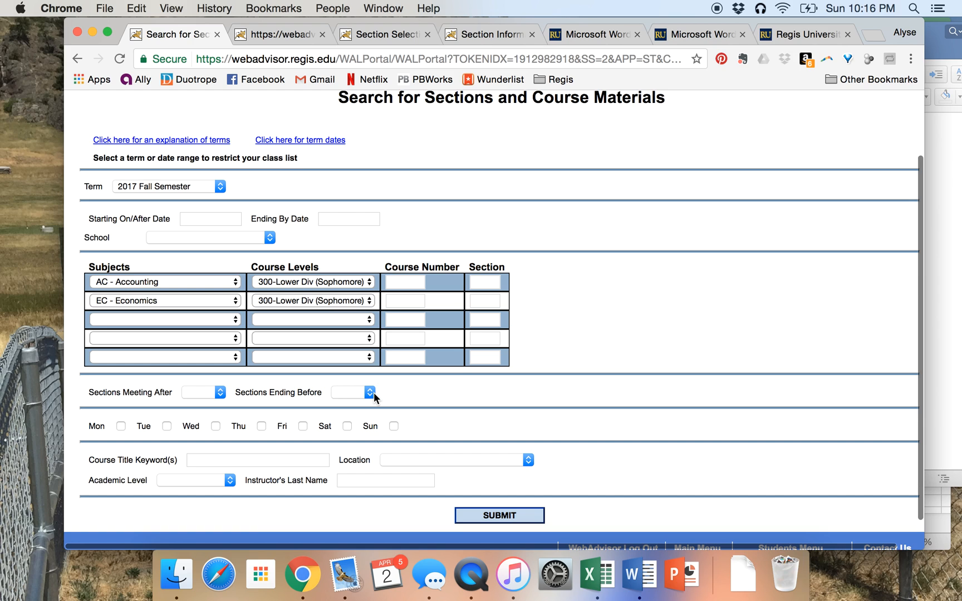
mouse_move(360, 395)
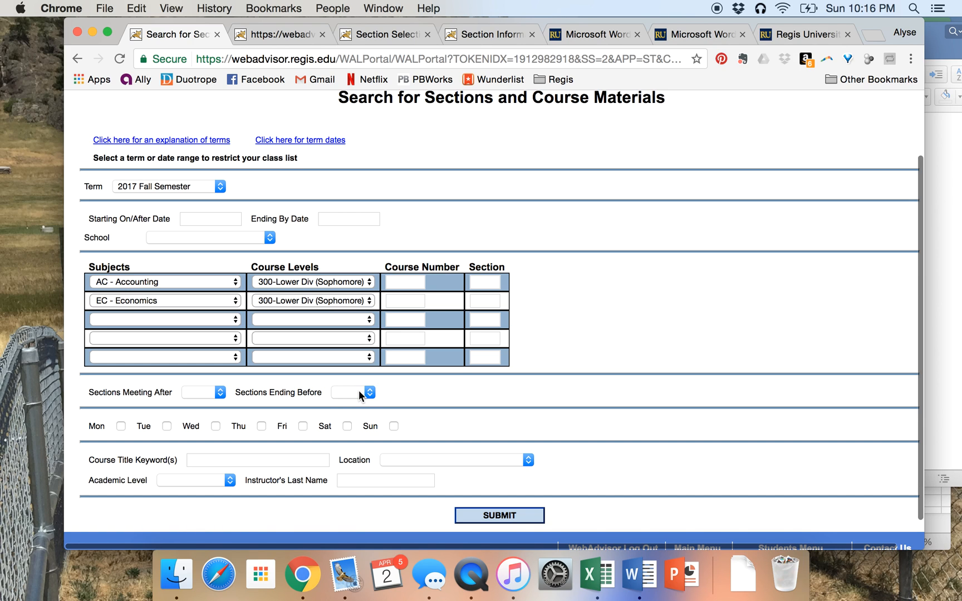
click(368, 392)
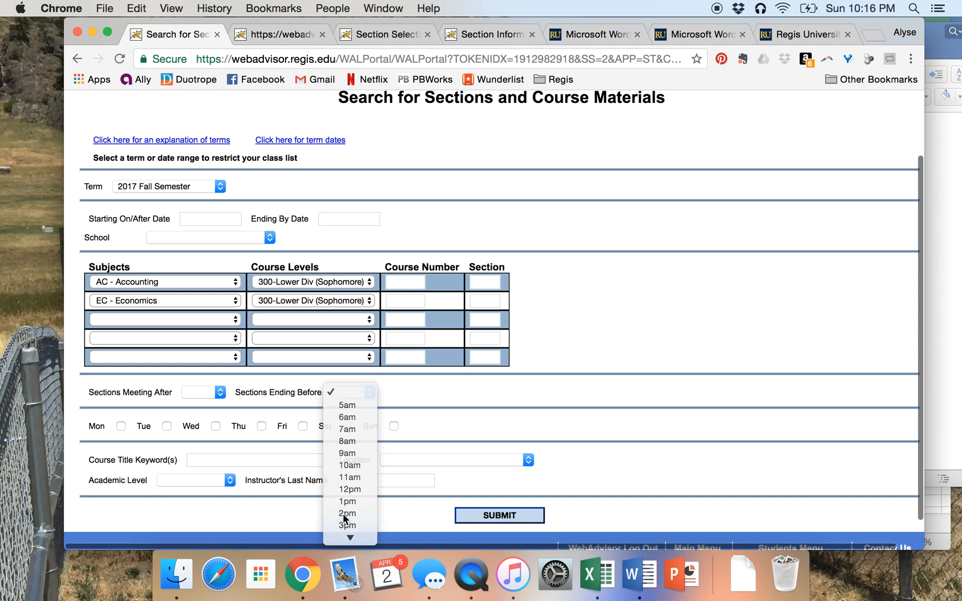
click(348, 514)
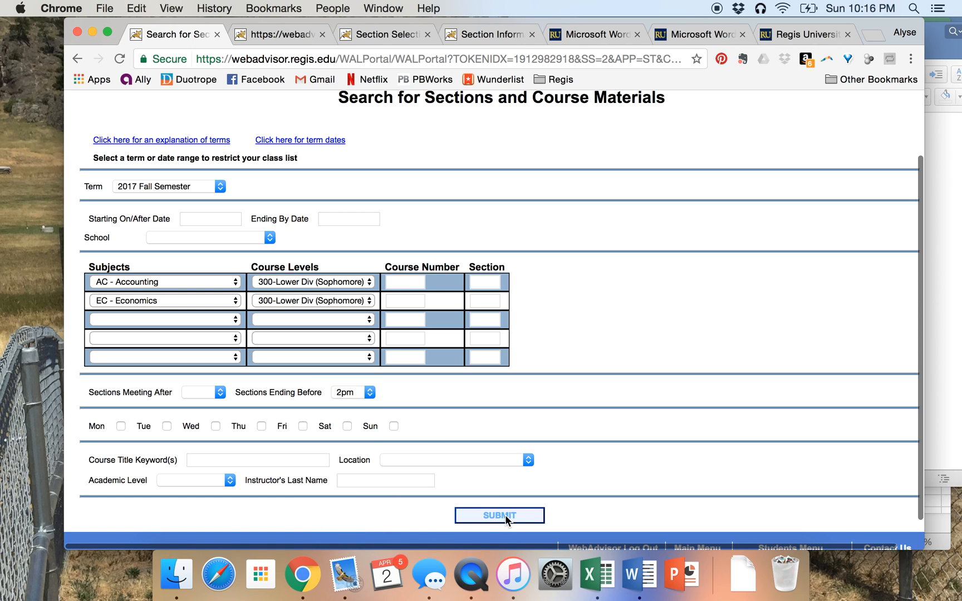
mouse_move(209, 294)
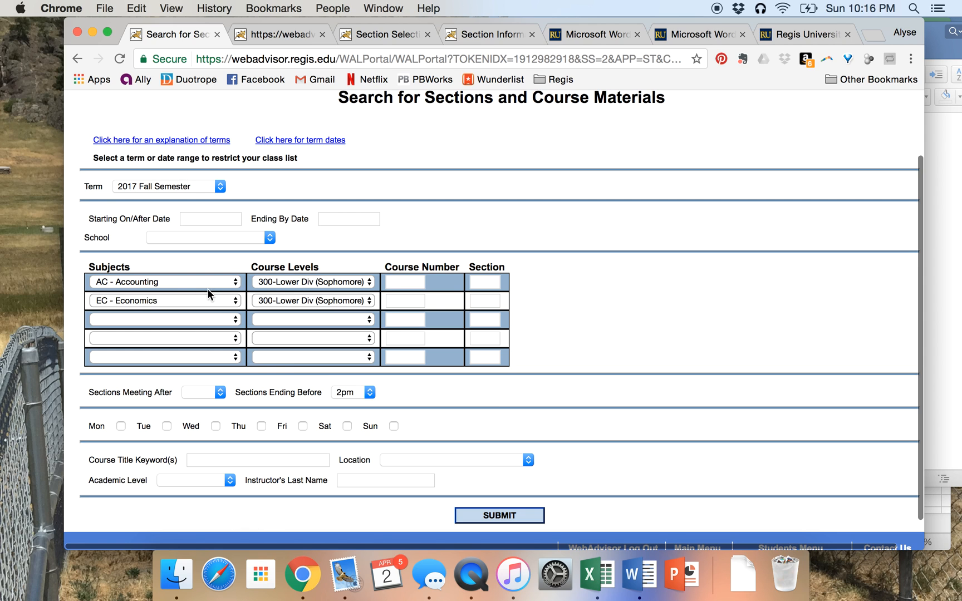
mouse_move(347, 399)
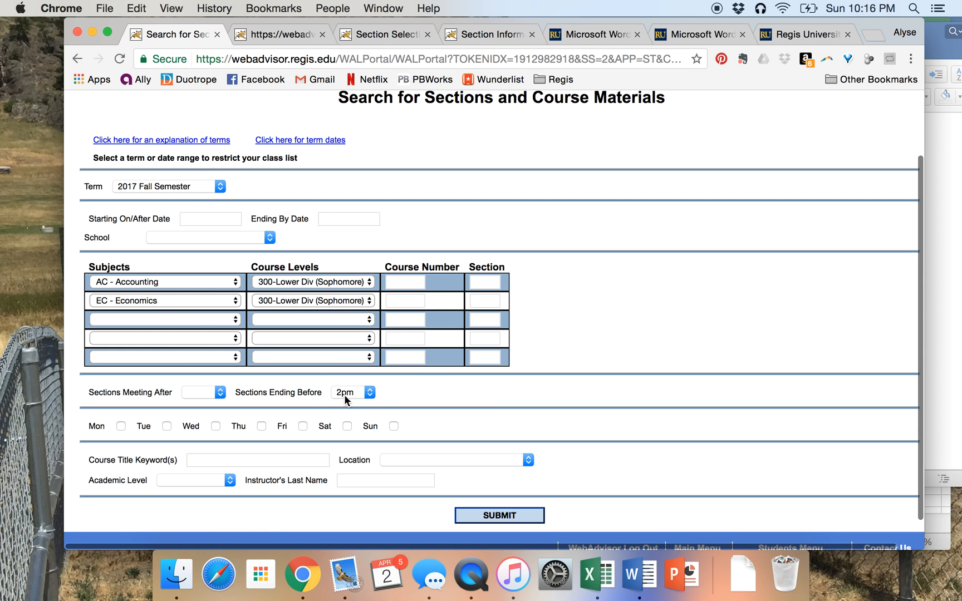
click(498, 515)
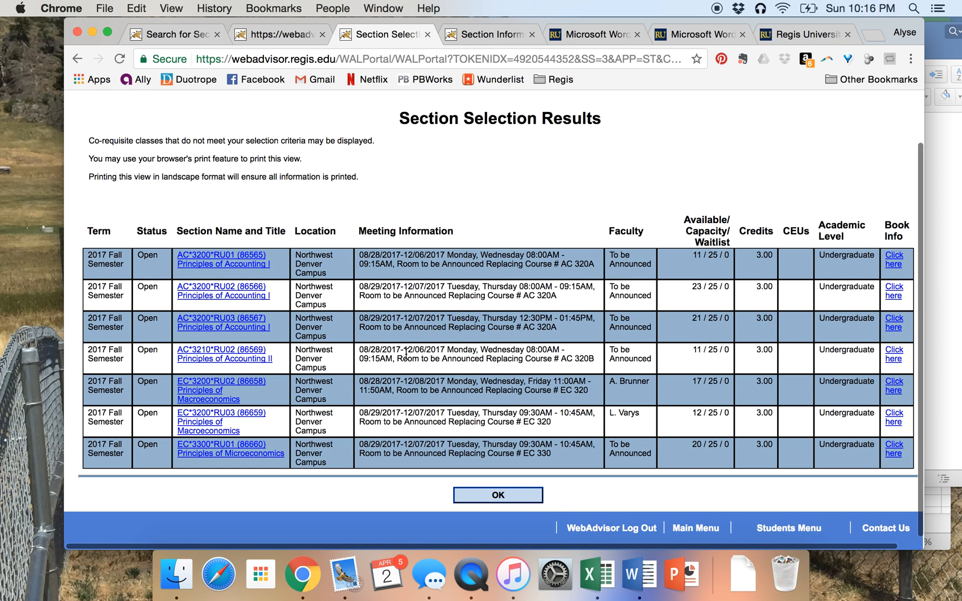
mouse_move(223, 295)
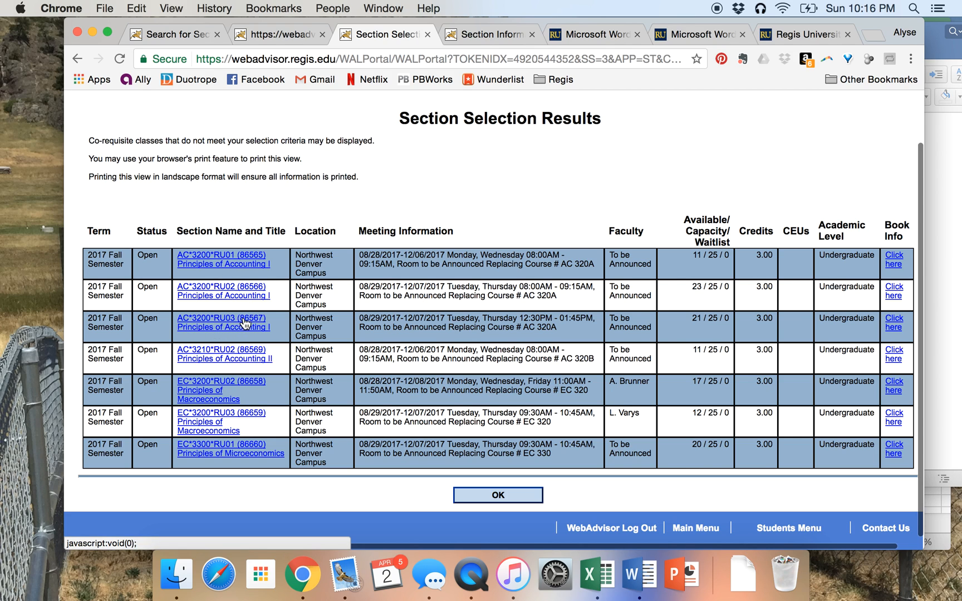
mouse_move(178, 322)
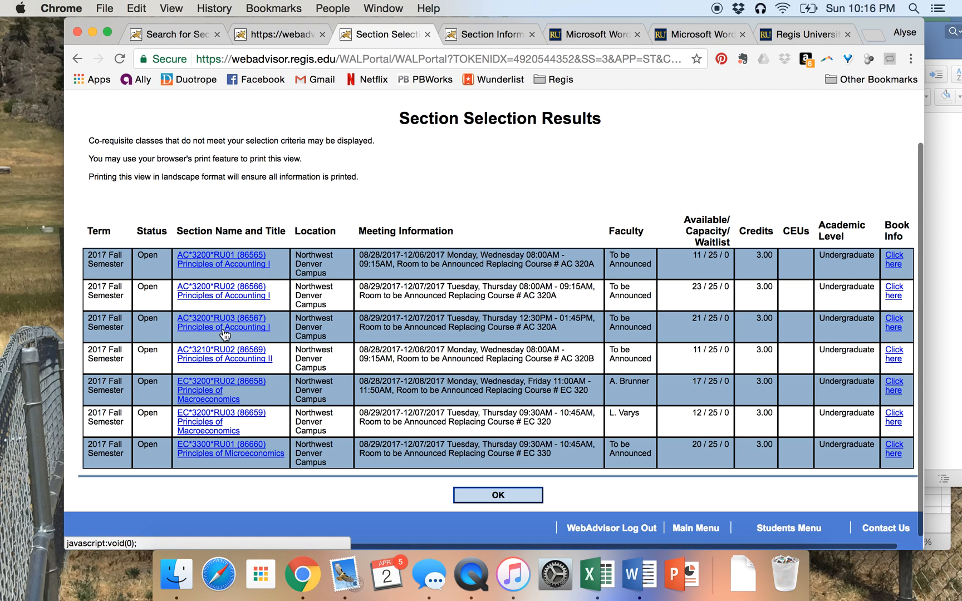
mouse_move(465, 325)
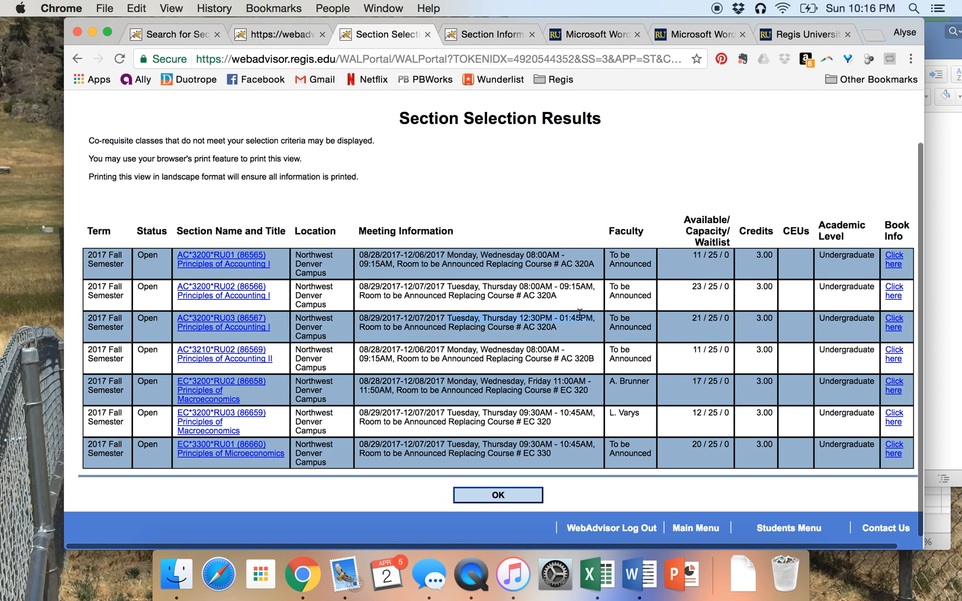
mouse_move(591, 334)
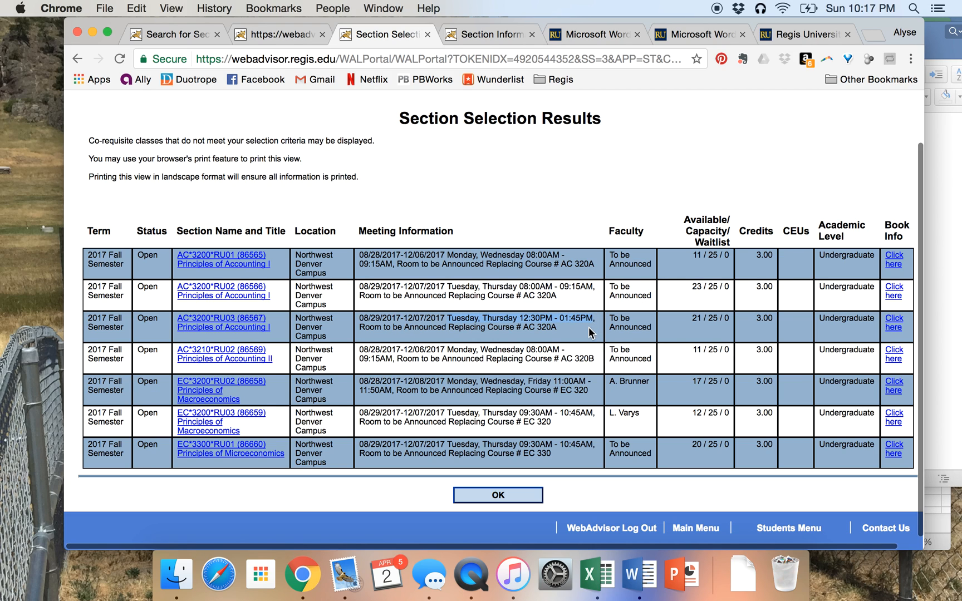
mouse_move(517, 408)
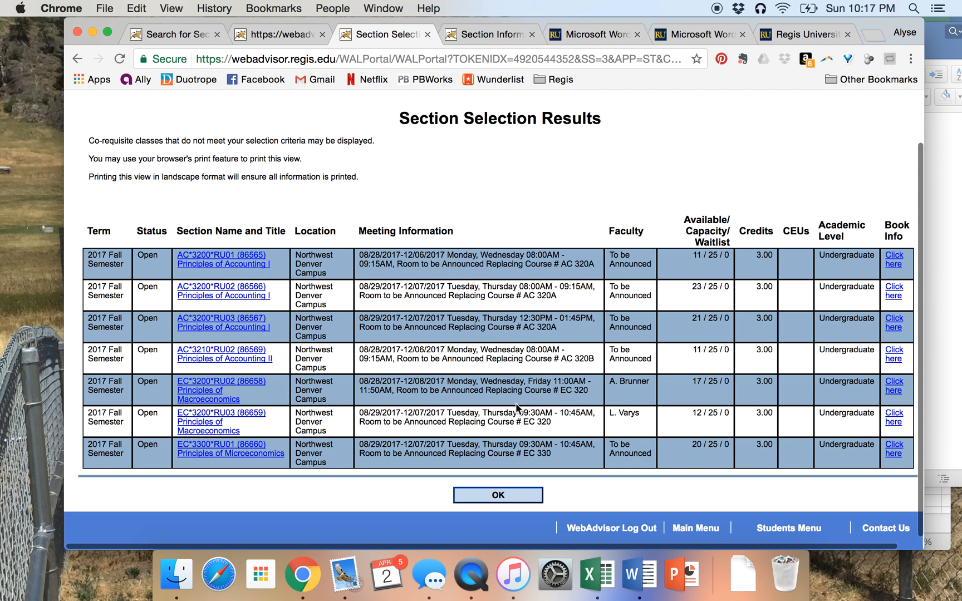
mouse_move(670, 387)
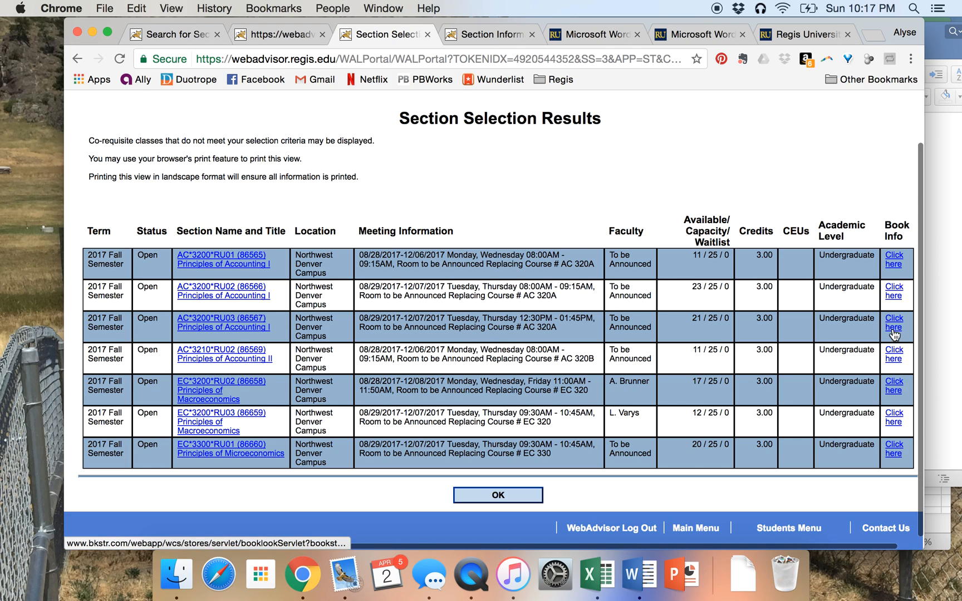
mouse_move(757, 437)
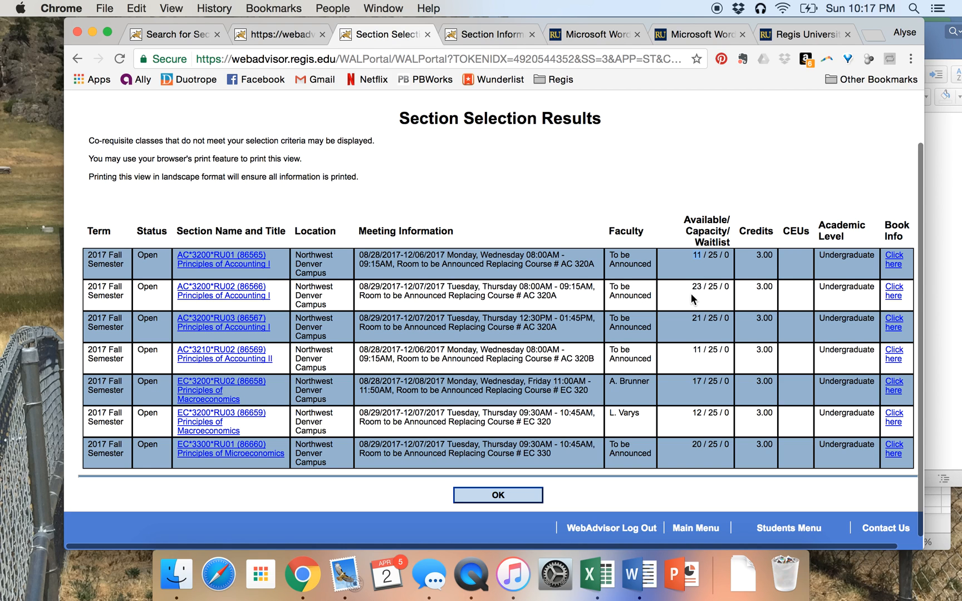
mouse_move(697, 298)
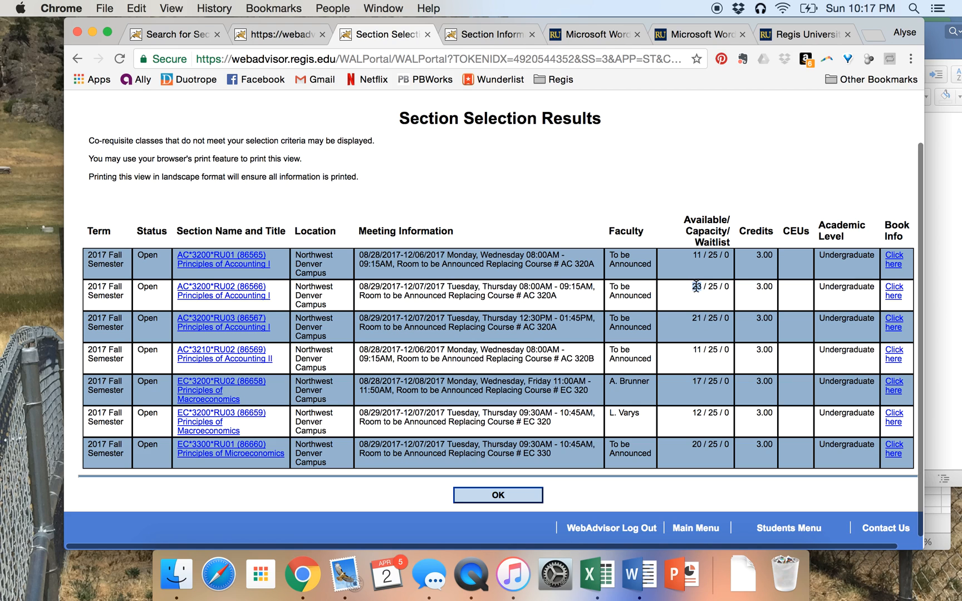
mouse_move(670, 421)
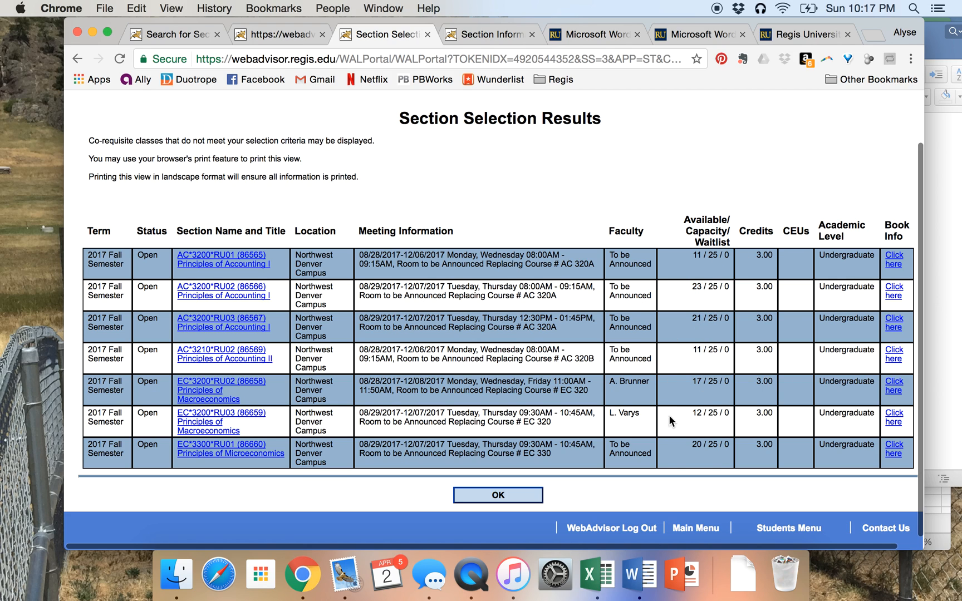
mouse_move(362, 307)
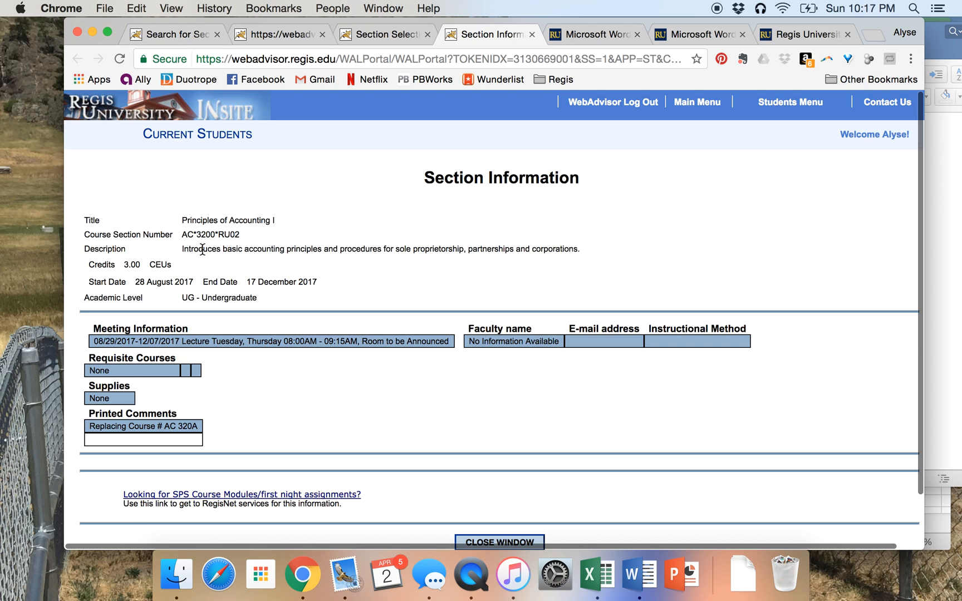
- Highlight the AC*3200*RU02 course description, then return to the Search for Sections form
drag(200, 249, 596, 241)
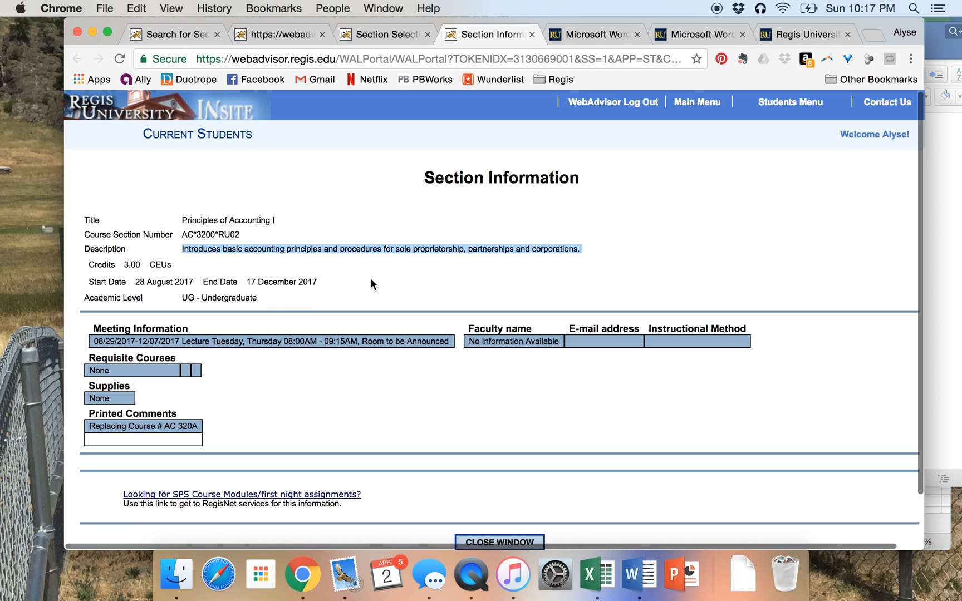
click(312, 248)
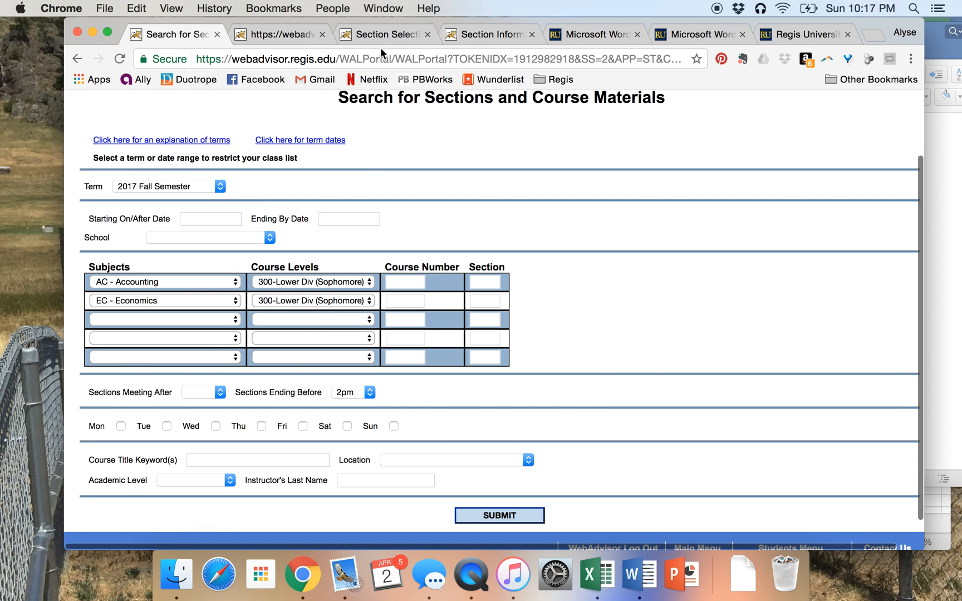
- Return to the results listing the seven open Fall 2017 Accounting and Economics sections
click(498, 515)
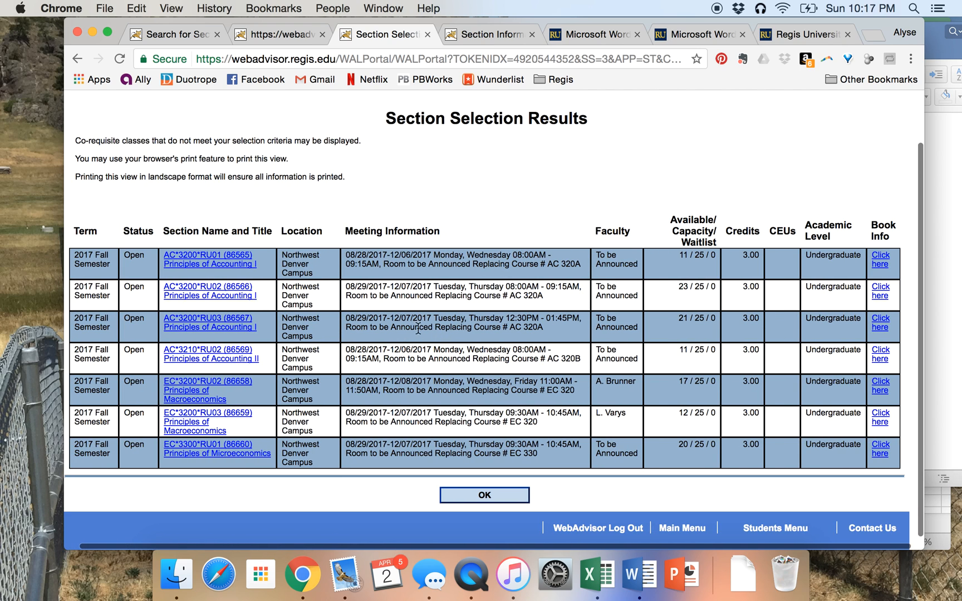
mouse_move(313, 248)
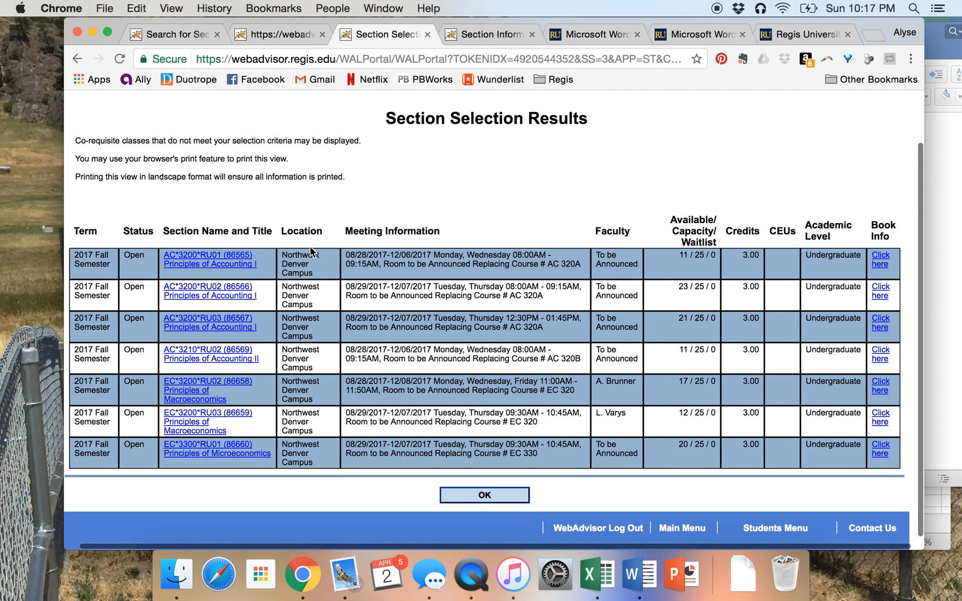
mouse_move(256, 280)
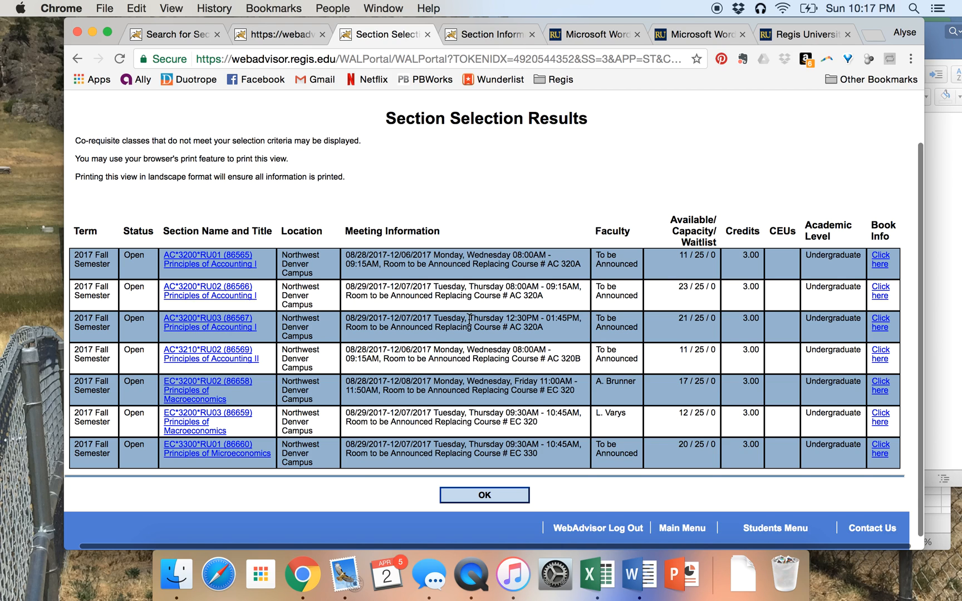
mouse_move(373, 309)
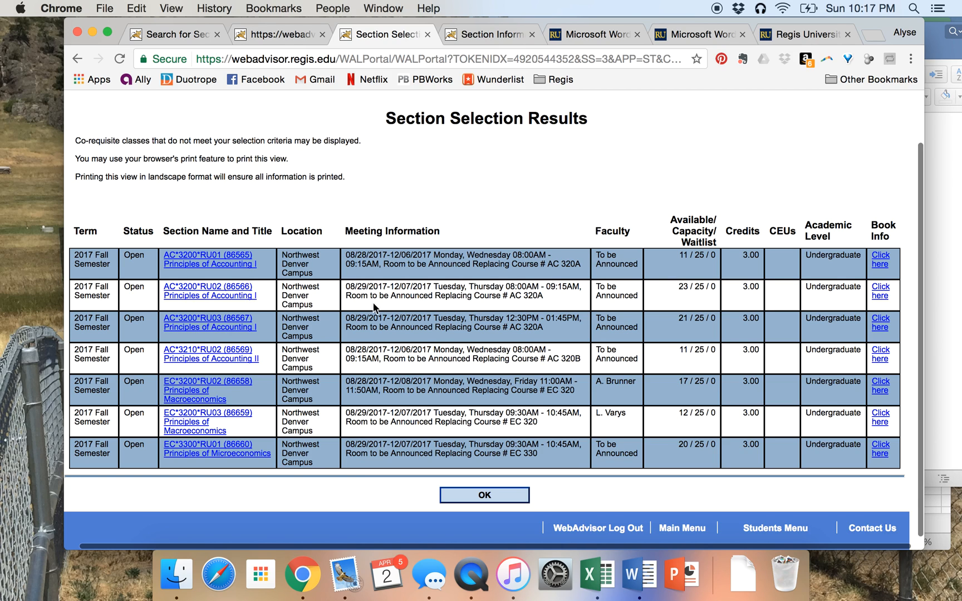
mouse_move(334, 201)
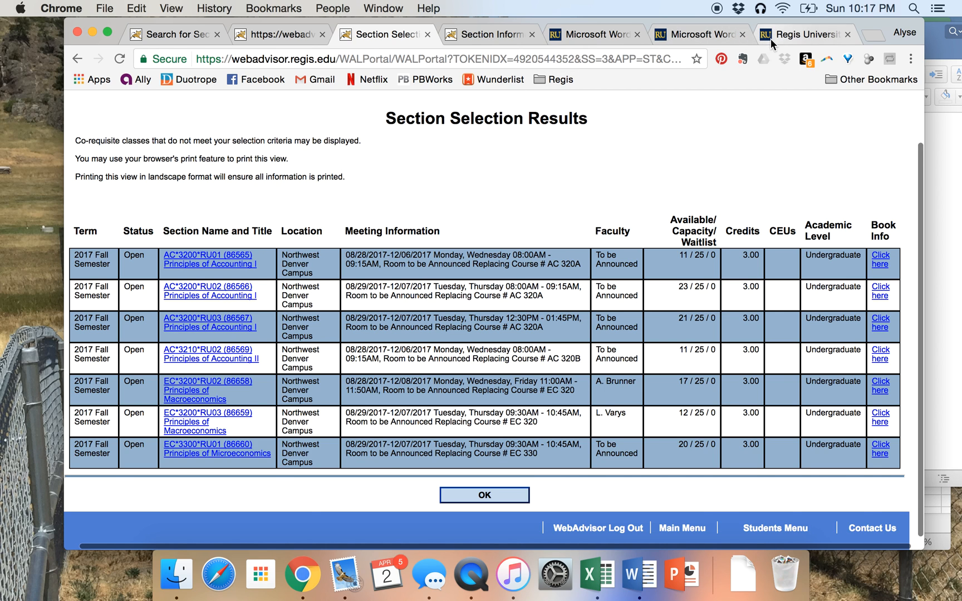
- From the Regis University site, go through Academics and University Catalog to the 2016-17 catalog
click(804, 34)
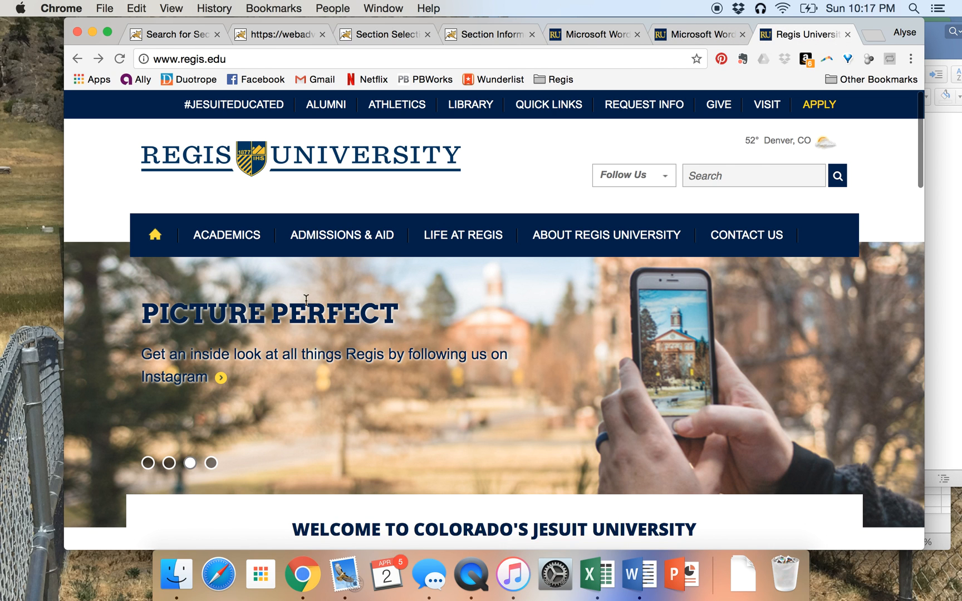
click(226, 234)
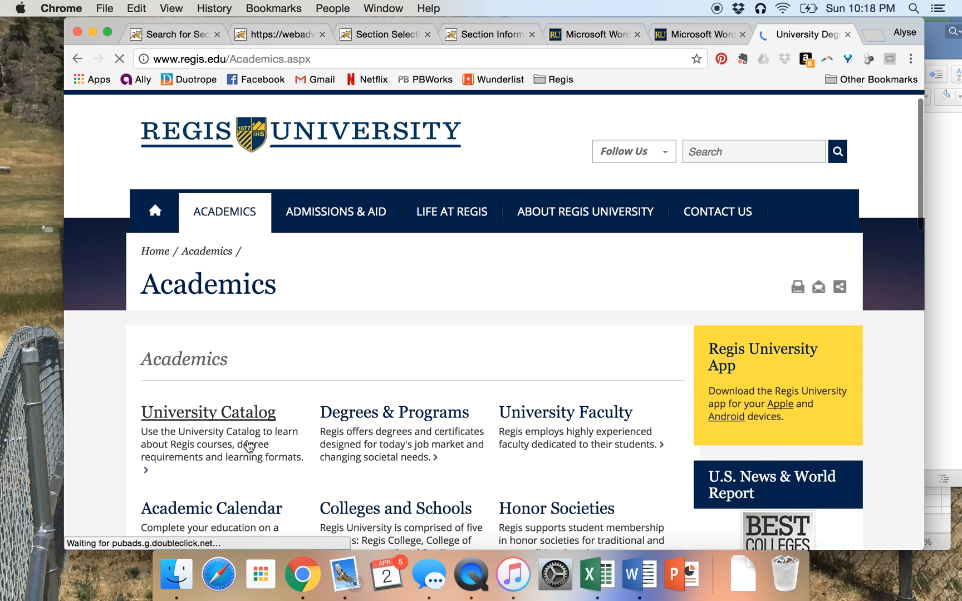
click(208, 411)
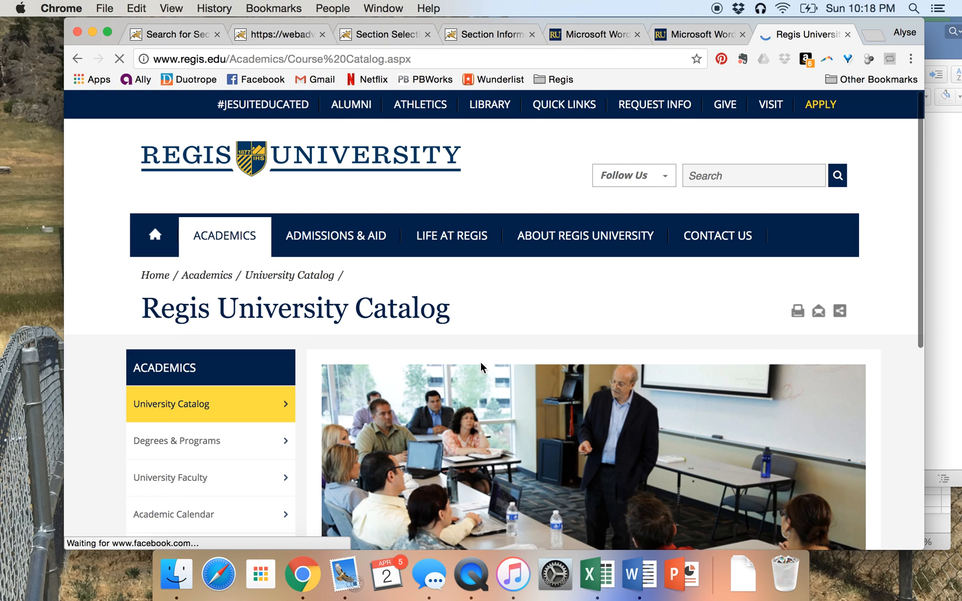
scroll(down, 3)
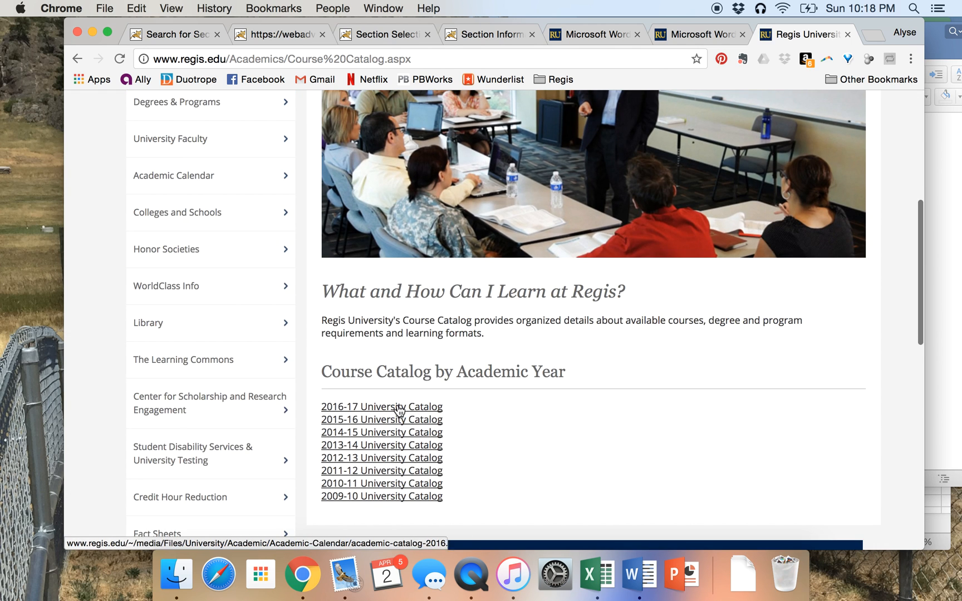
mouse_move(381, 406)
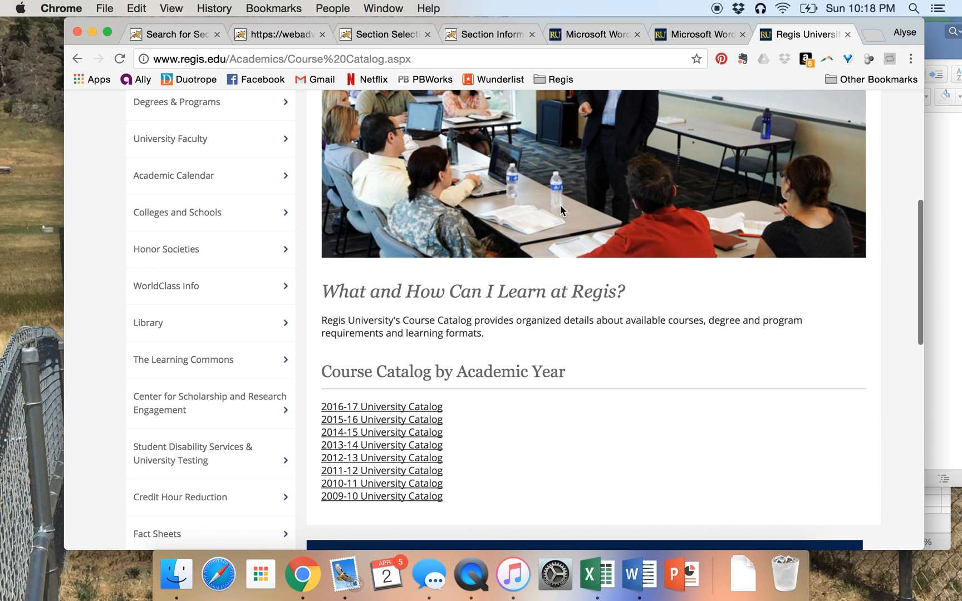
click(381, 406)
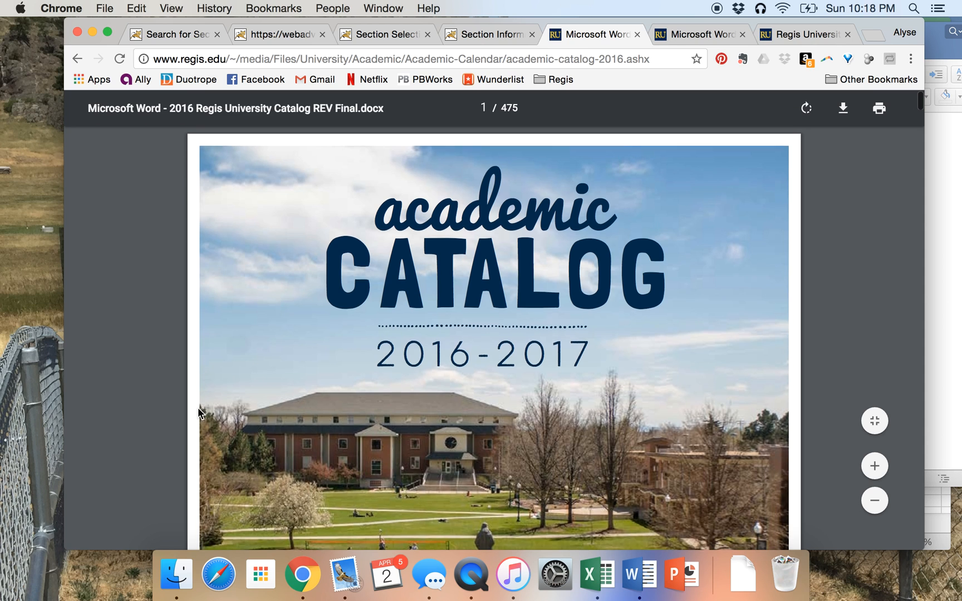
- Scroll to the catalog's Table of Contents and select the Economics entry
scroll(down, 3)
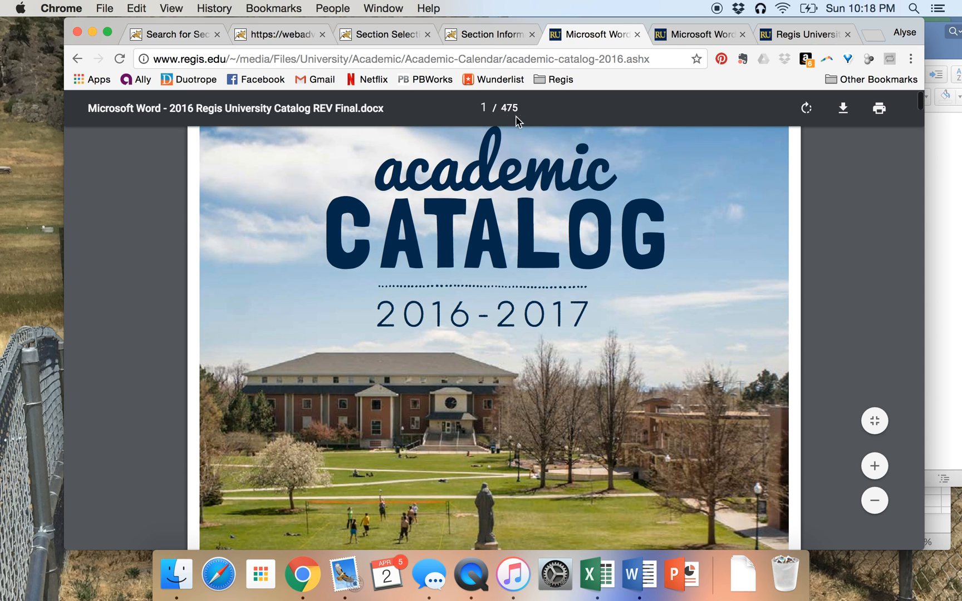
scroll(down, 3)
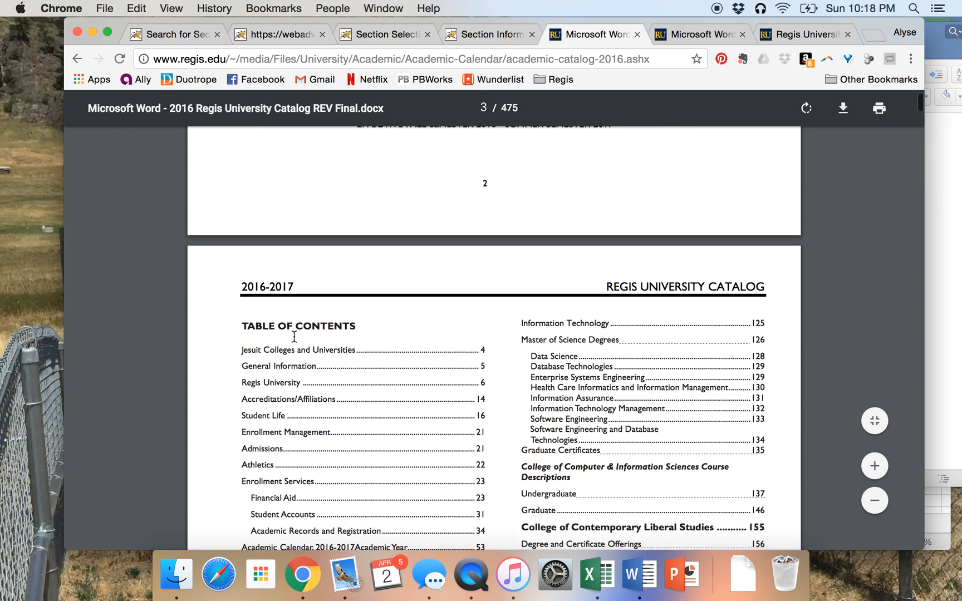
scroll(down, 3)
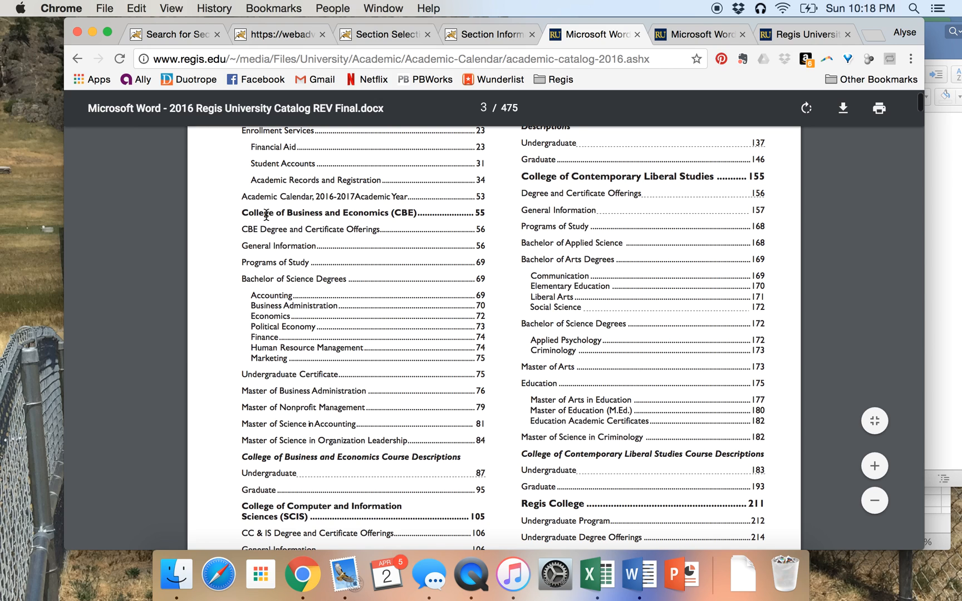
mouse_move(266, 314)
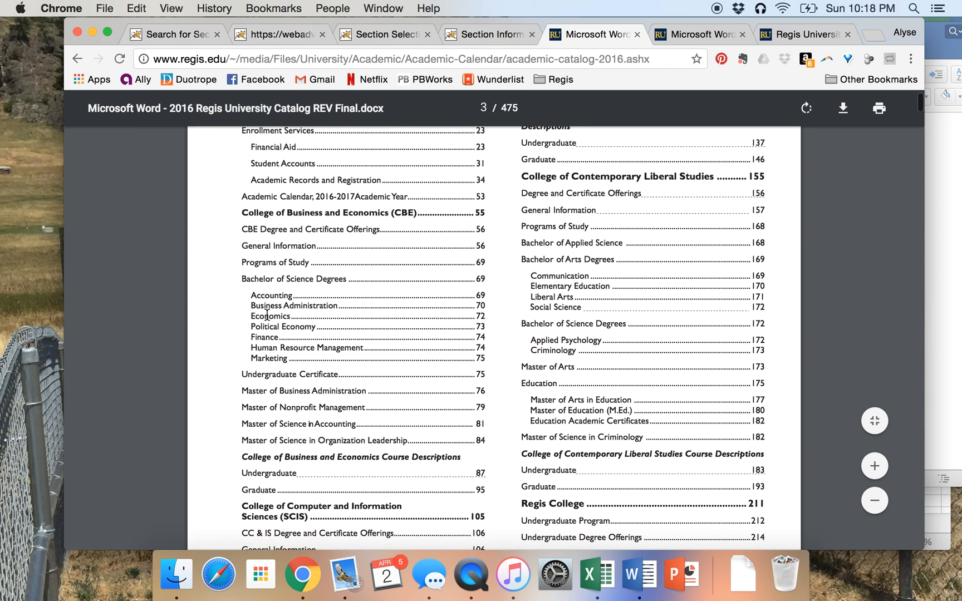
double_click(269, 315)
text(economics)
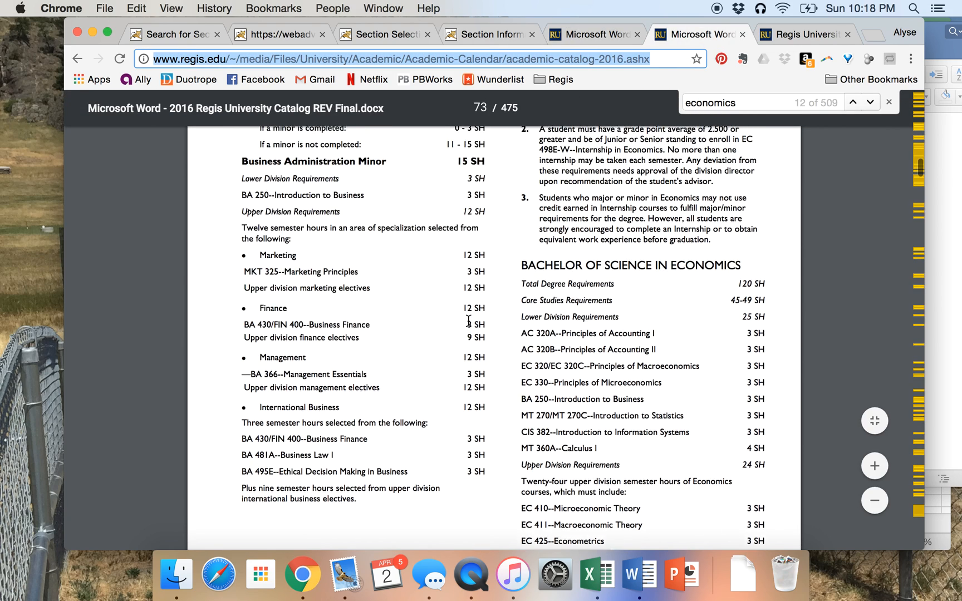
- Review the BS Economics requirements on catalog pages 73–74, then return to Search for Sections
scroll(down, 3)
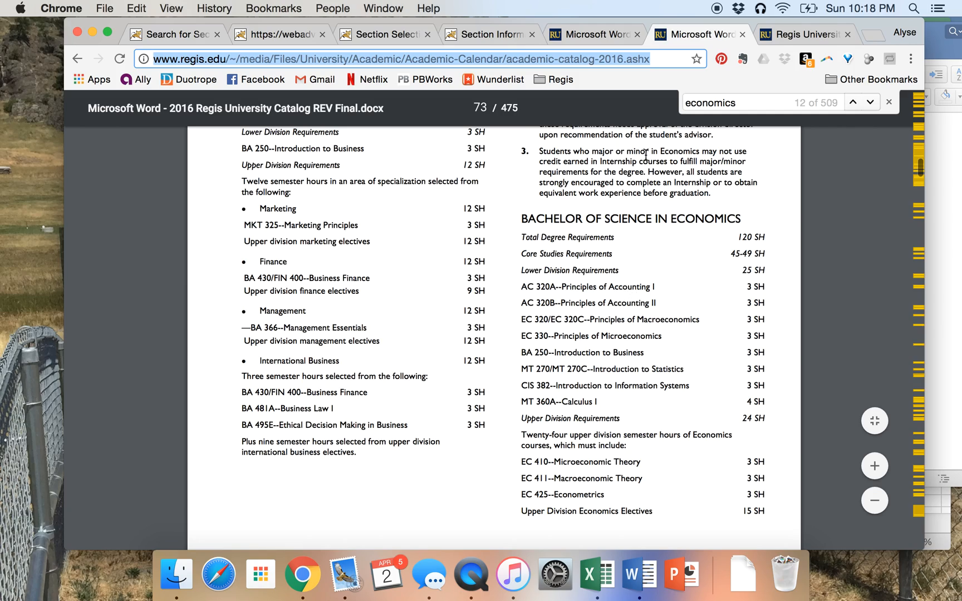
scroll(down, 3)
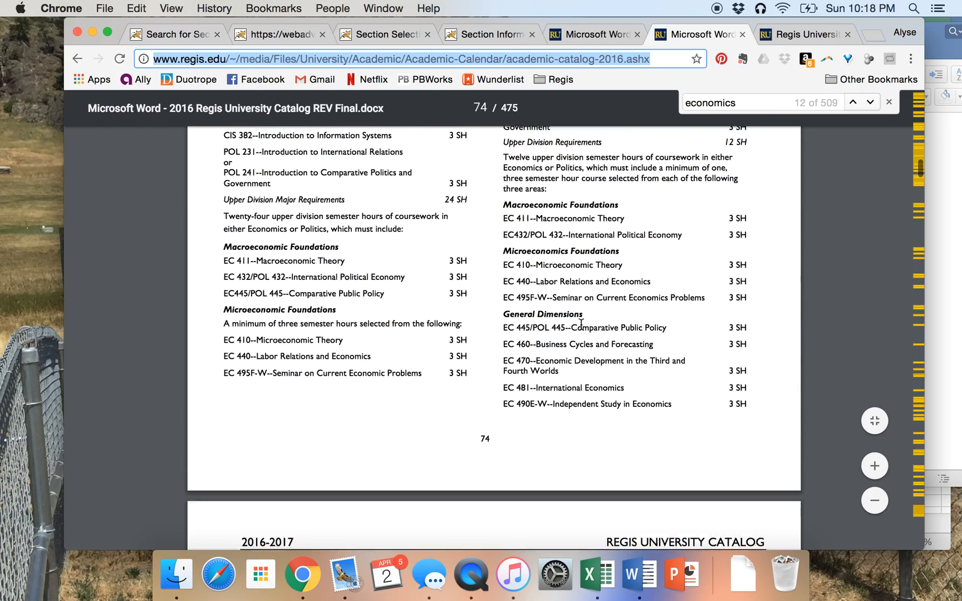
scroll(down, 3)
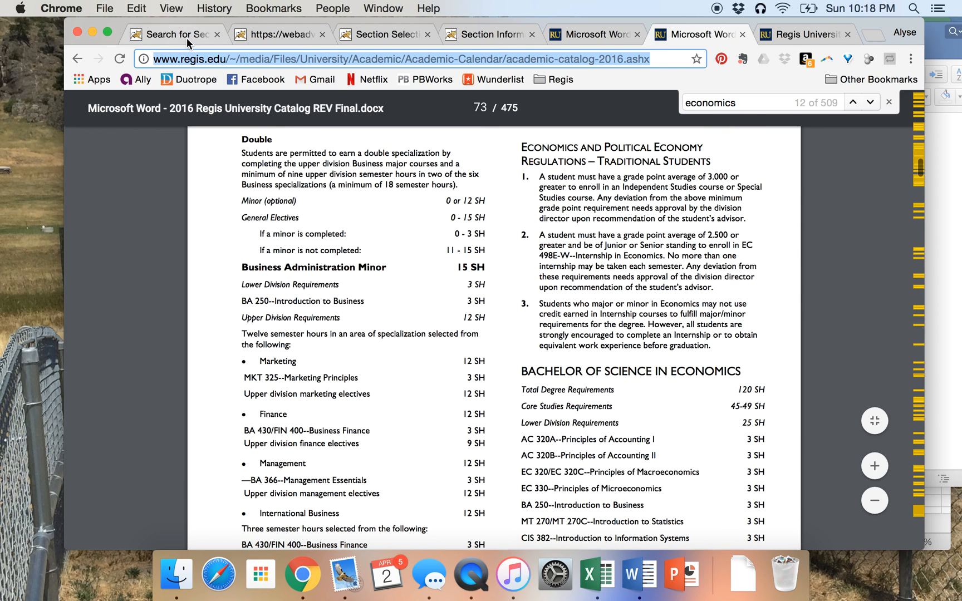
click(174, 34)
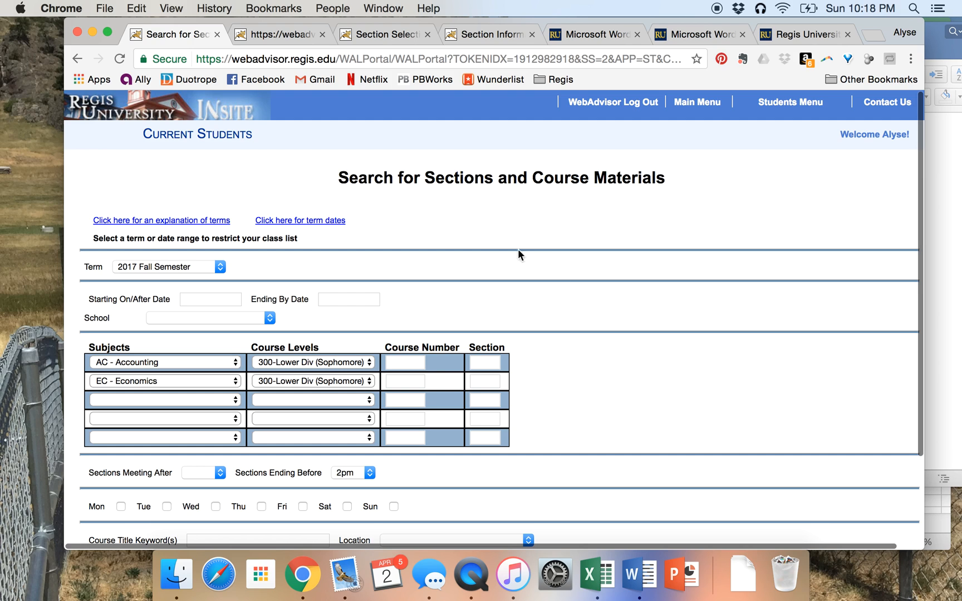
mouse_move(618, 271)
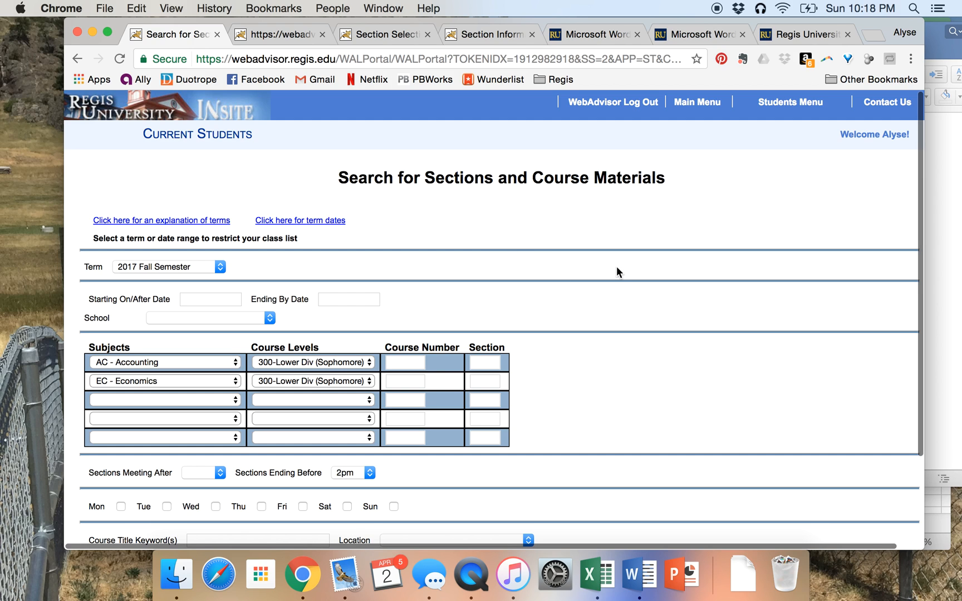